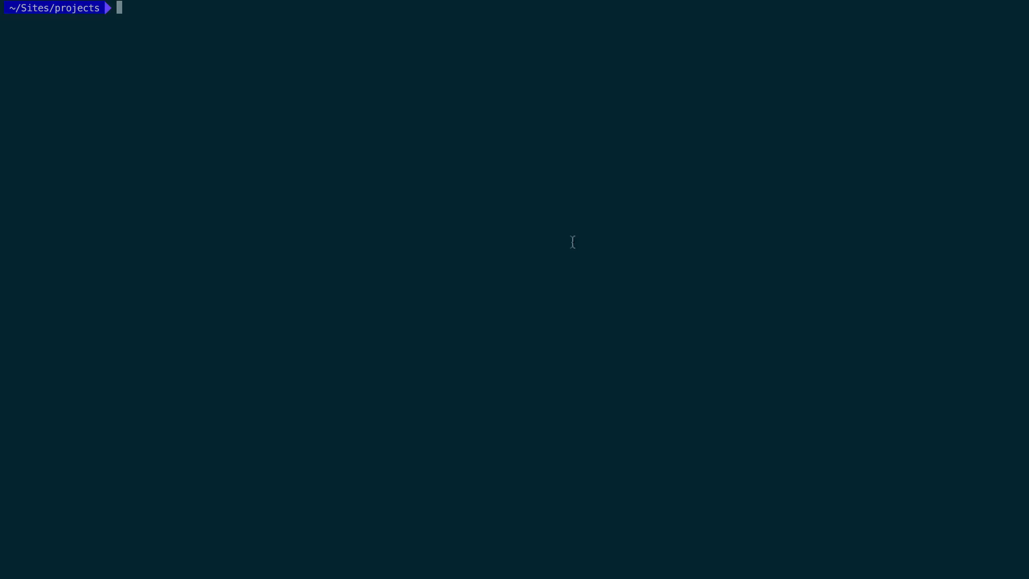
# - Create the Laravel app 'forum', move into its folder, and start php artisan serve
pyautogui.write('larave')
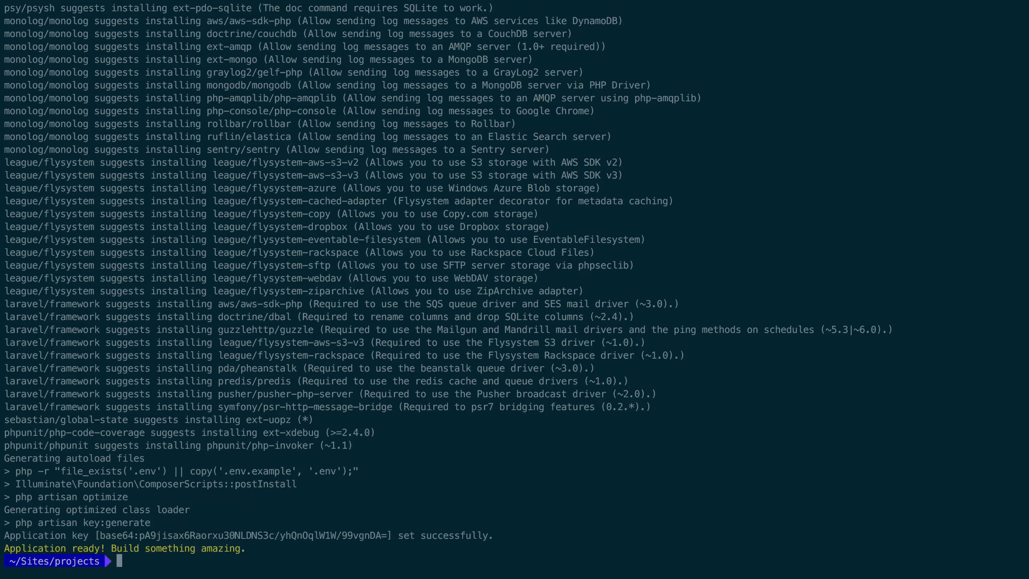
pyautogui.write('cd forum')
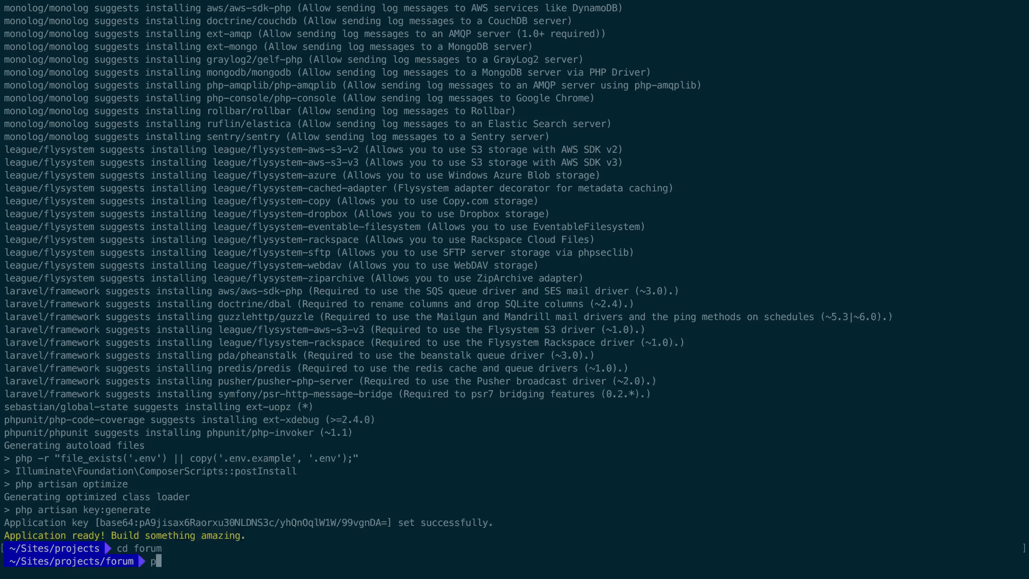
pyautogui.write('hp artisan ser')
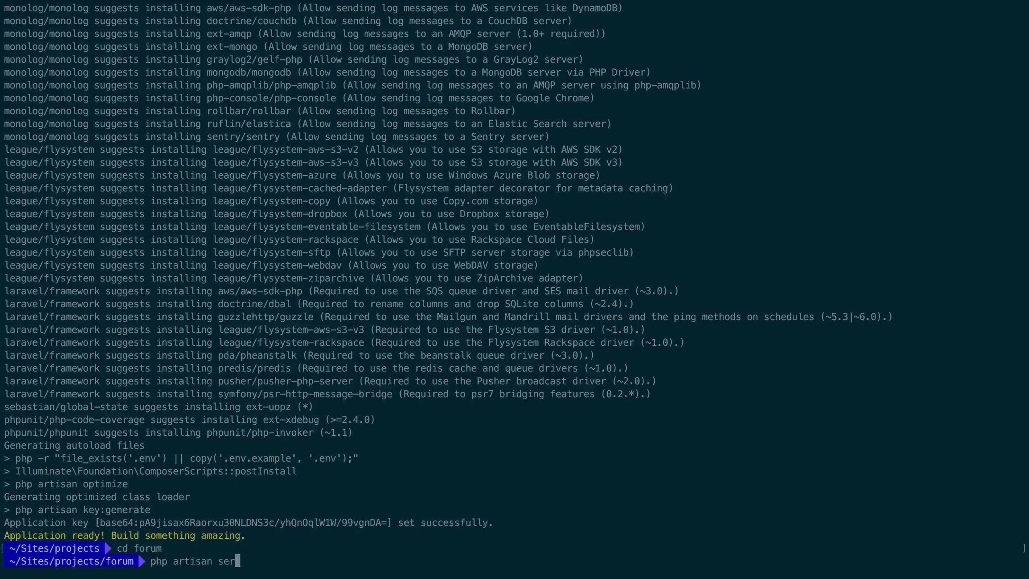
pyautogui.click(525, 550)
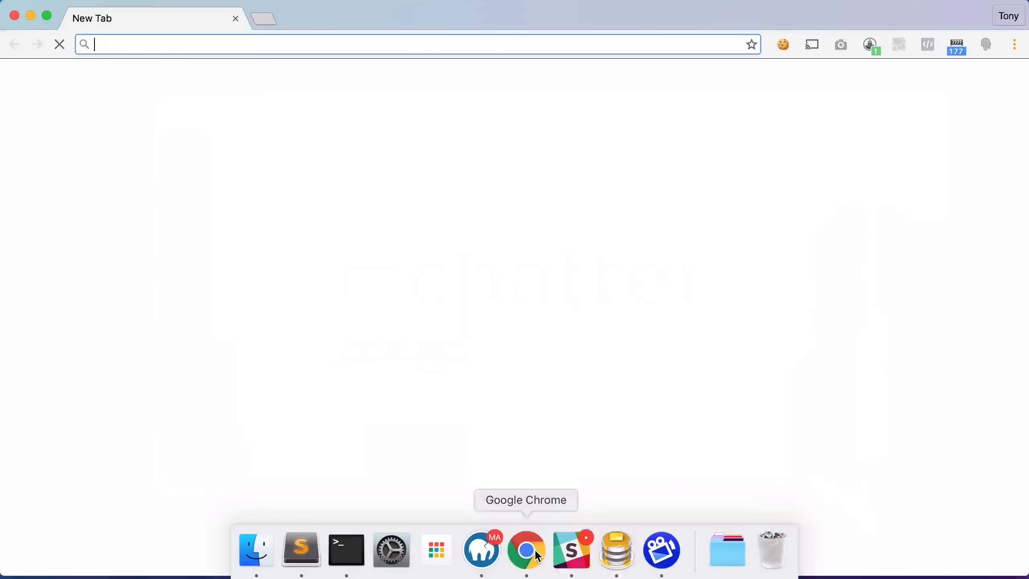
# - Load the Laravel welcome page at localhost:8000, then go to github.com/thedevdojo/chatter
pyautogui.write('localhost:8000')
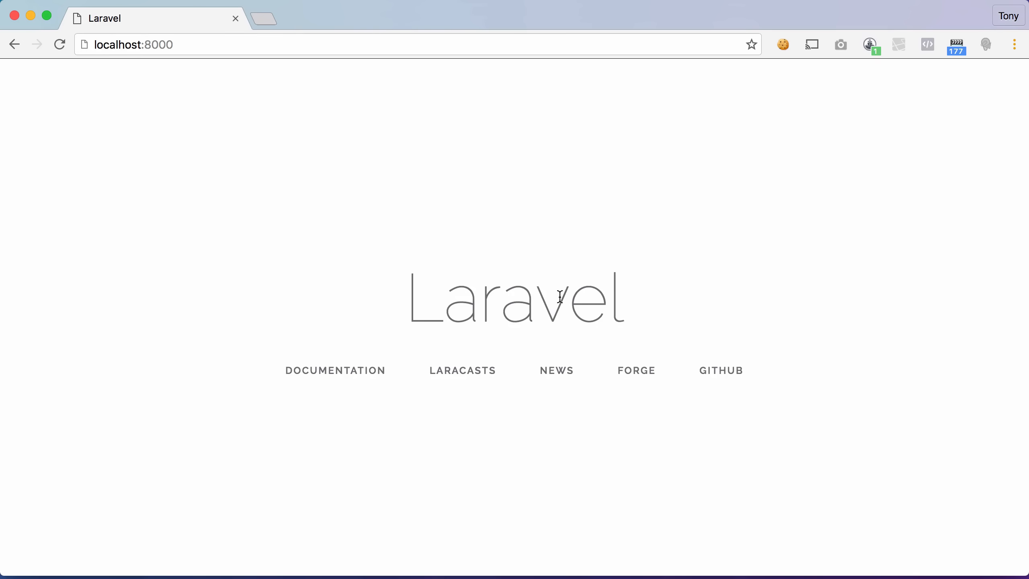
pyautogui.write('github.com/thedevdojo/chatter')
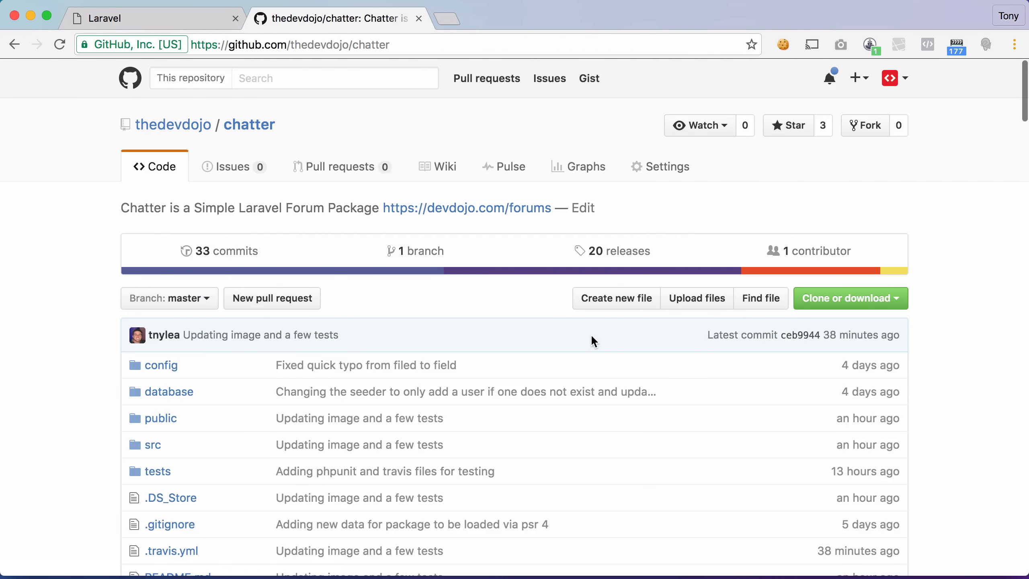
# - Scroll the Chatter README down to its Installation section
pyautogui.scroll(-3)
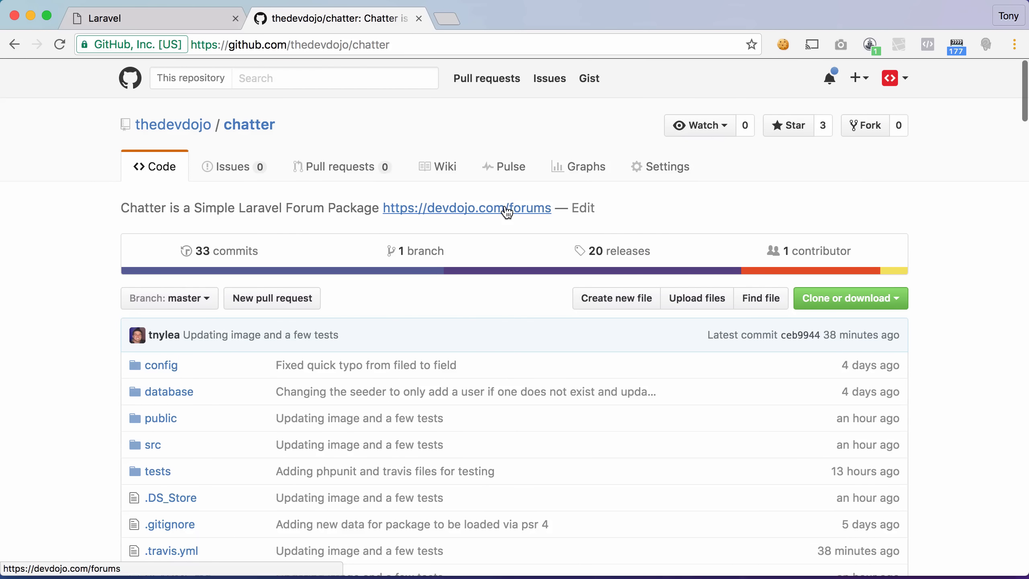
pyautogui.click(467, 208)
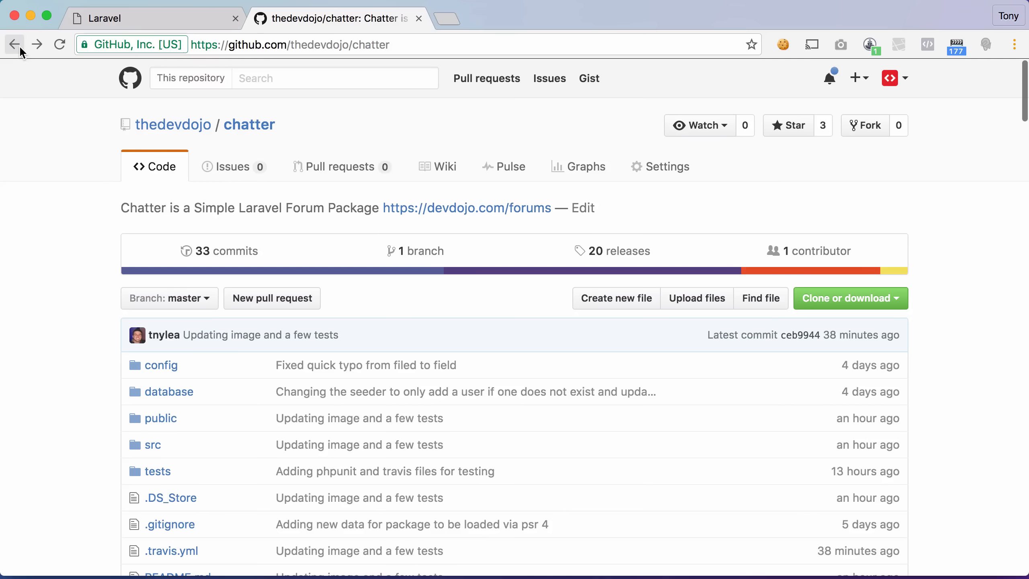
pyautogui.scroll(-3)
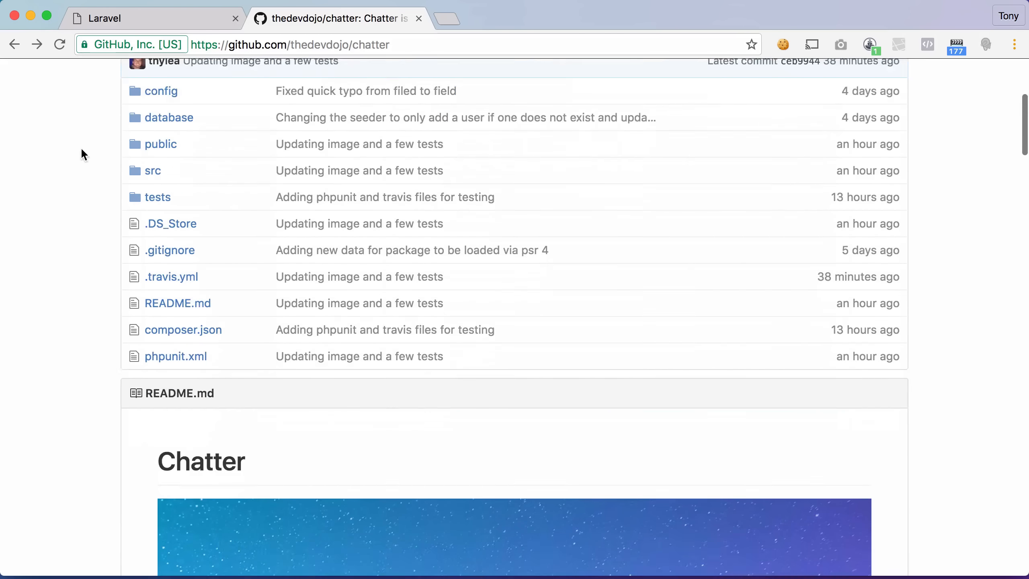
pyautogui.scroll(-3)
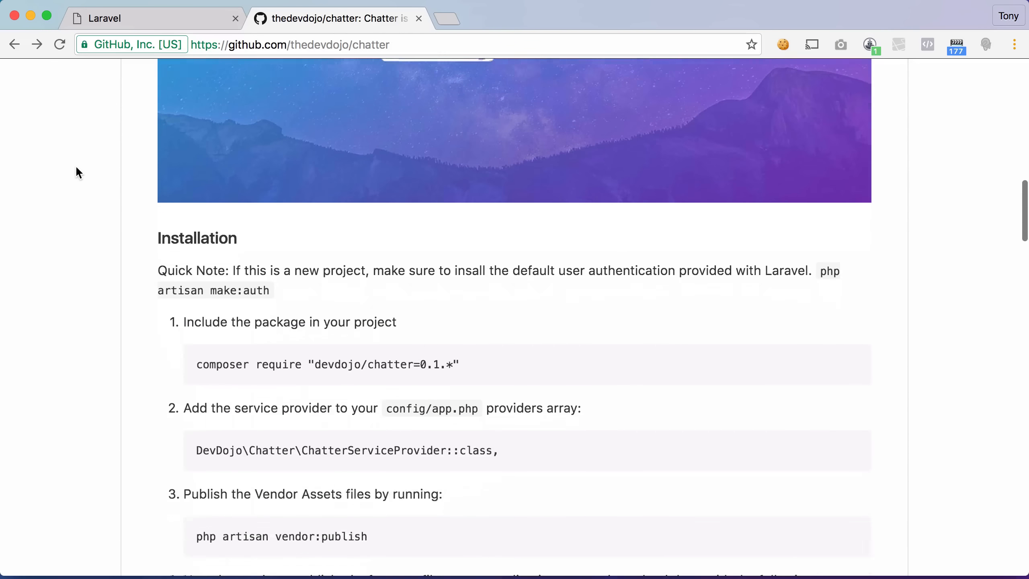
pyautogui.scroll(-3)
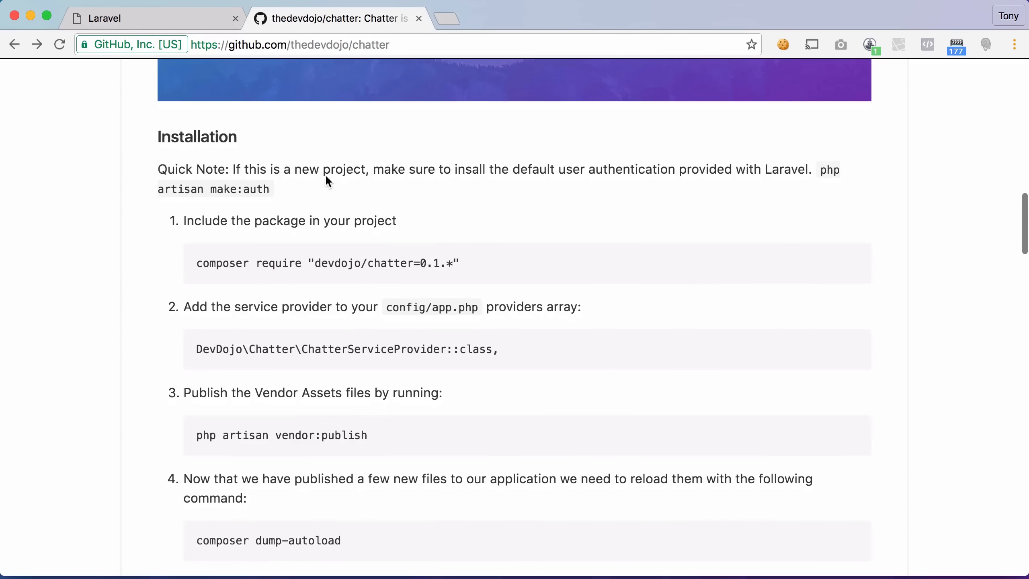
pyautogui.moveTo(558, 176)
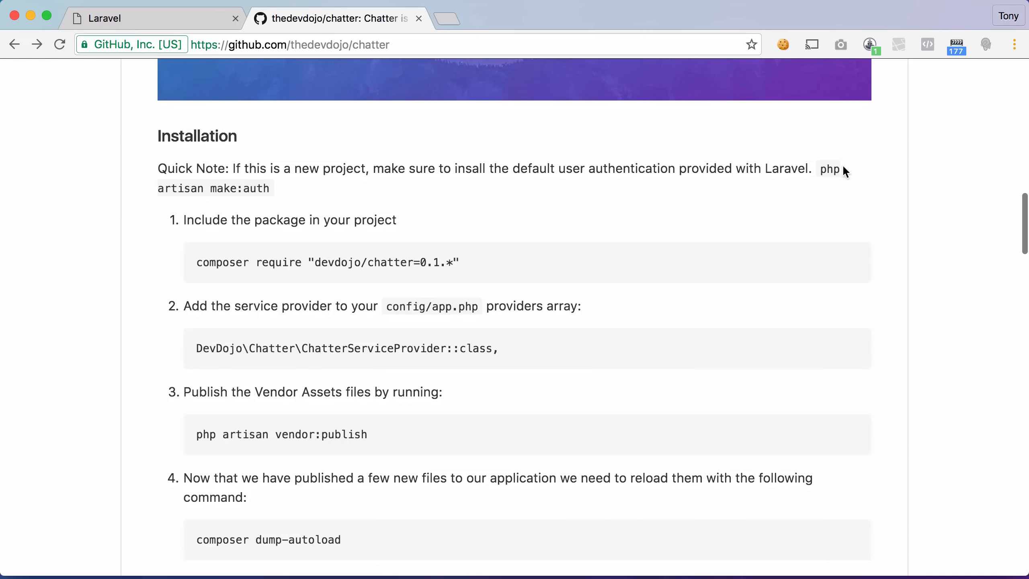
pyautogui.moveTo(567, 276)
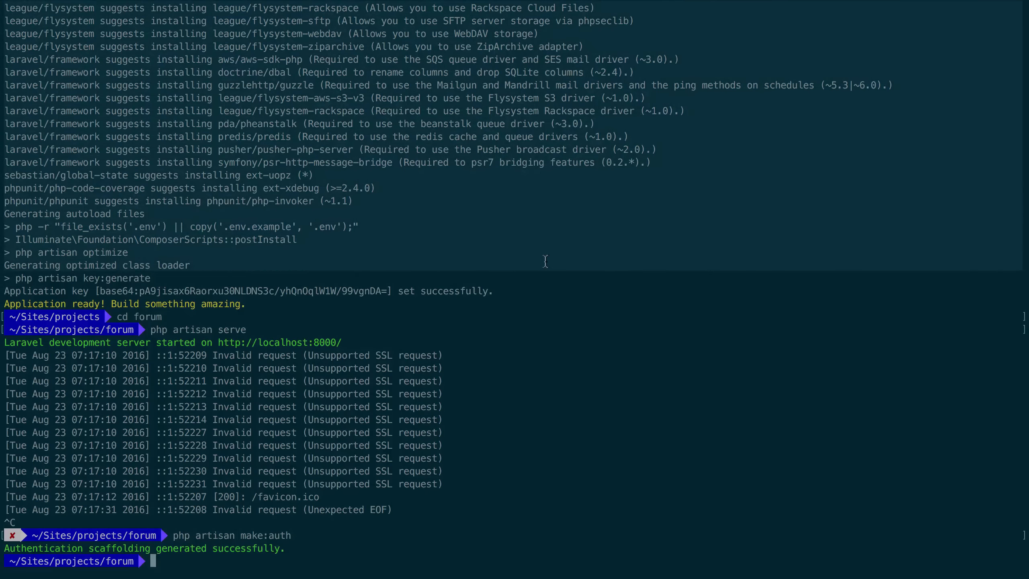
# - Install the package with composer require "devdojo/chatter=0.1.*"
pyautogui.write('composer require "devdojo/chatter=0.1.*"')
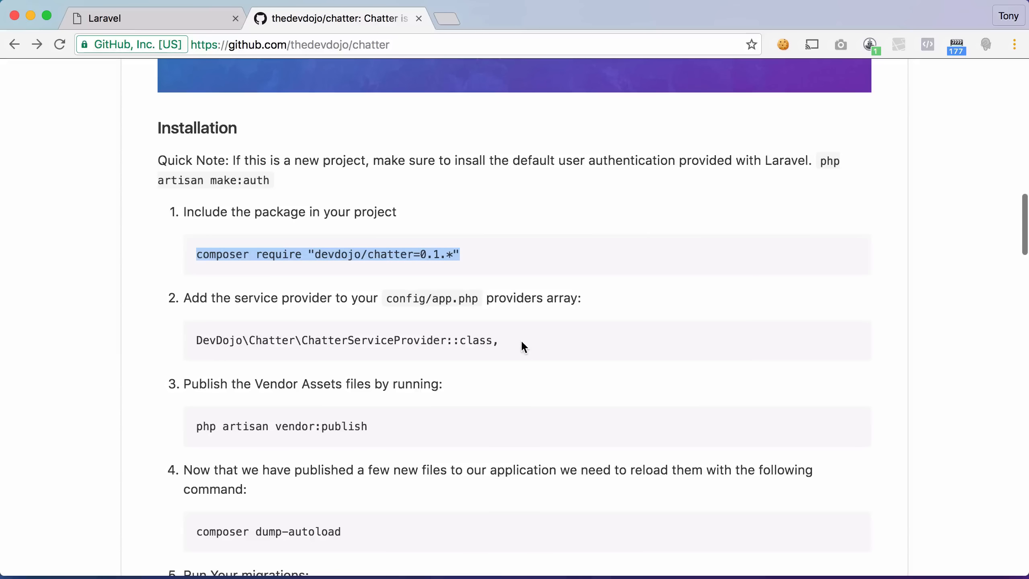
pyautogui.moveTo(345, 298)
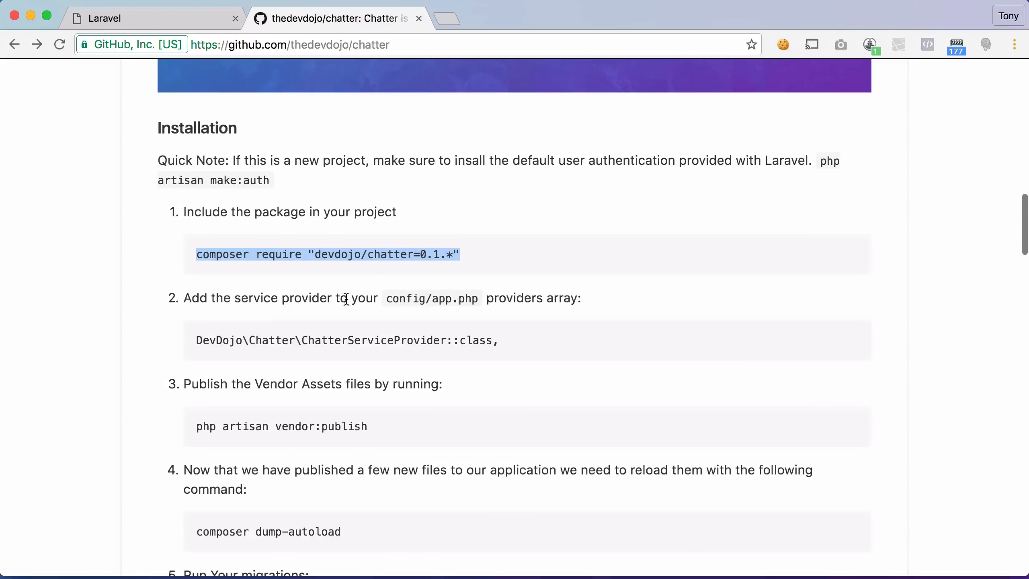
pyautogui.moveTo(505, 346)
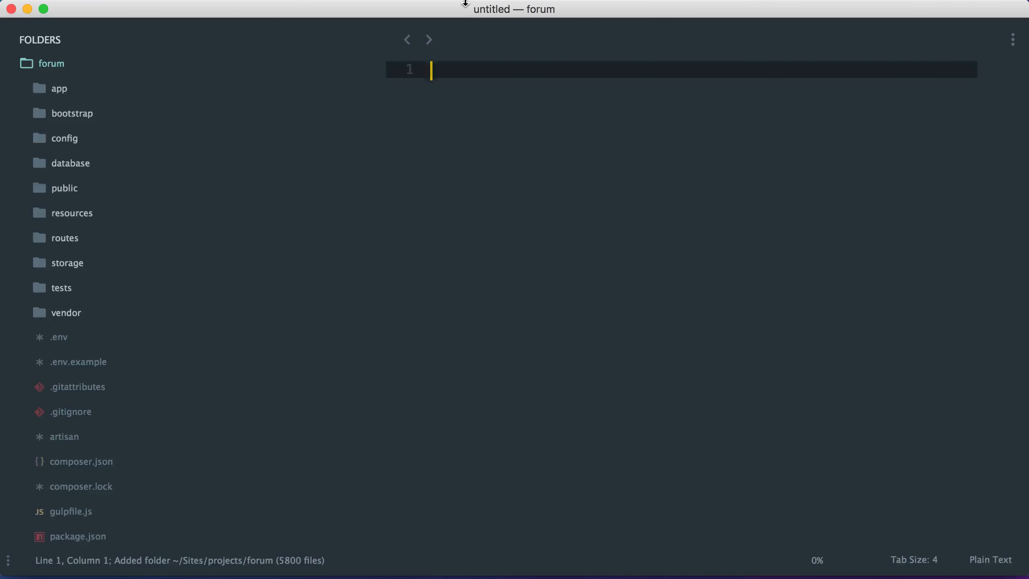
pyautogui.moveTo(59, 88)
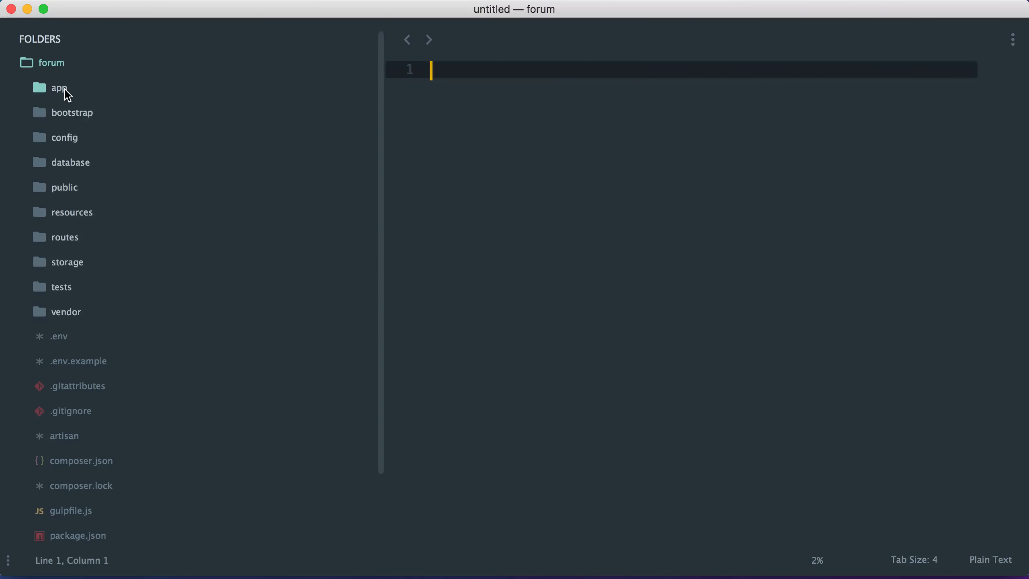
# - Add DevDojo\Chatter\ChatterServiceProvider::class to the providers in config/app.php and save
pyautogui.click(80, 162)
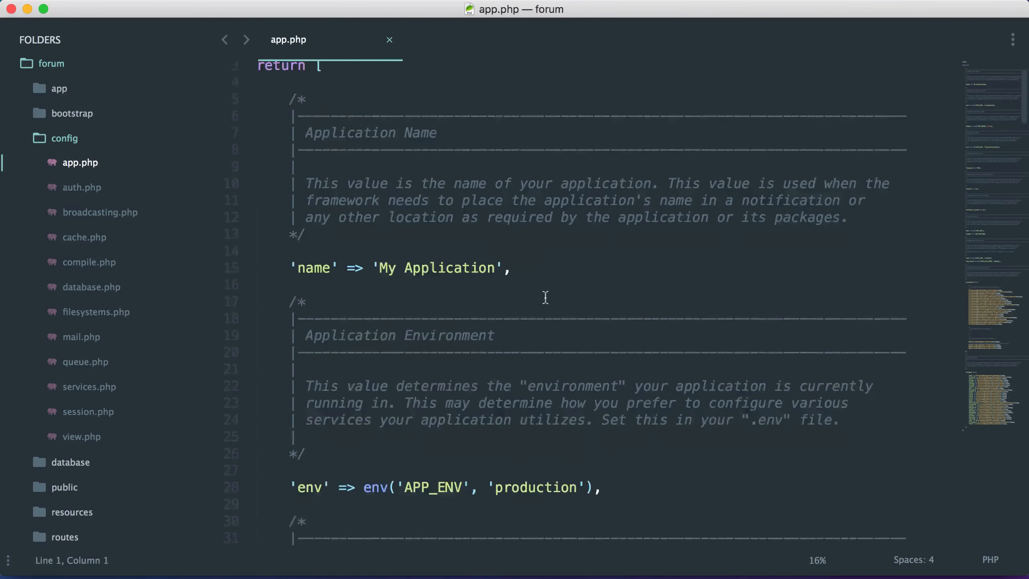
pyautogui.scroll(-3)
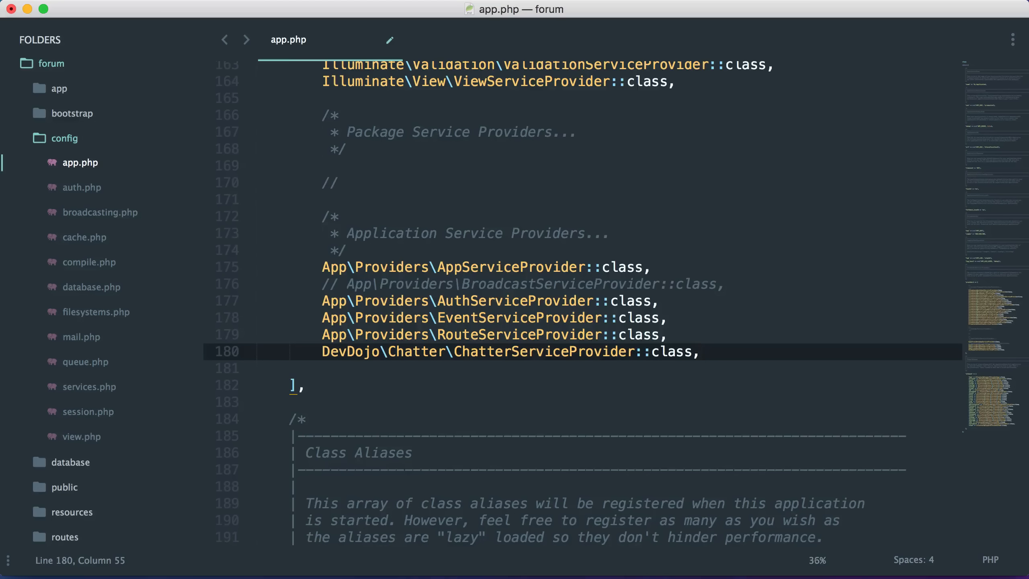
pyautogui.press('cmd+s')
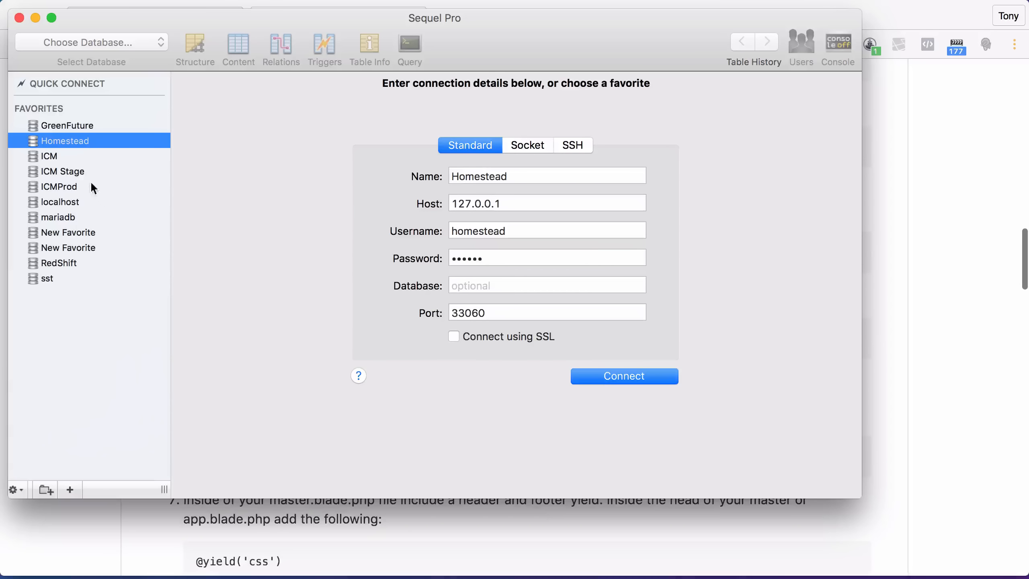
# - Connect to the saved localhost MySQL server and choose Database > Add Database
pyautogui.click(61, 202)
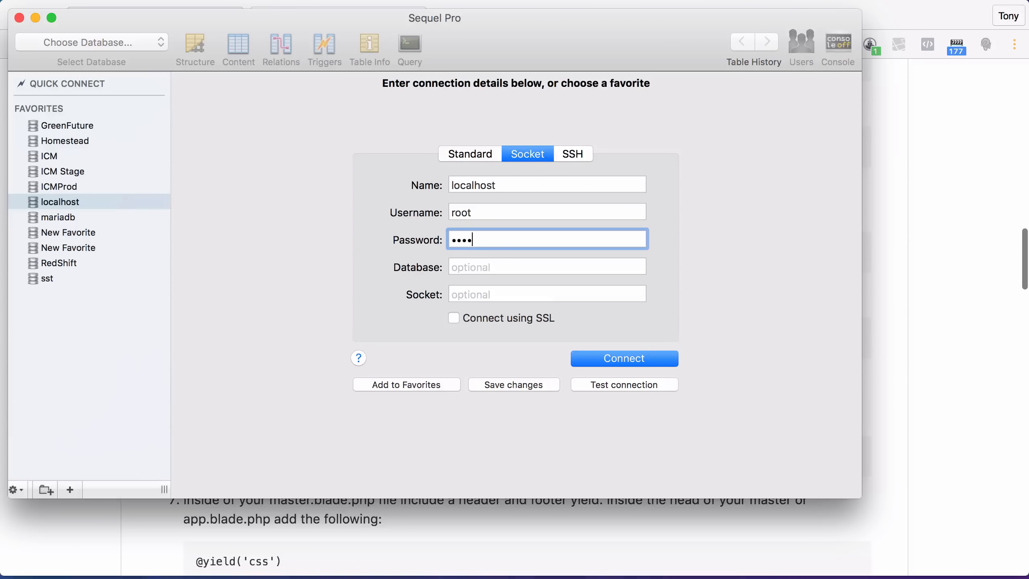
pyautogui.click(623, 358)
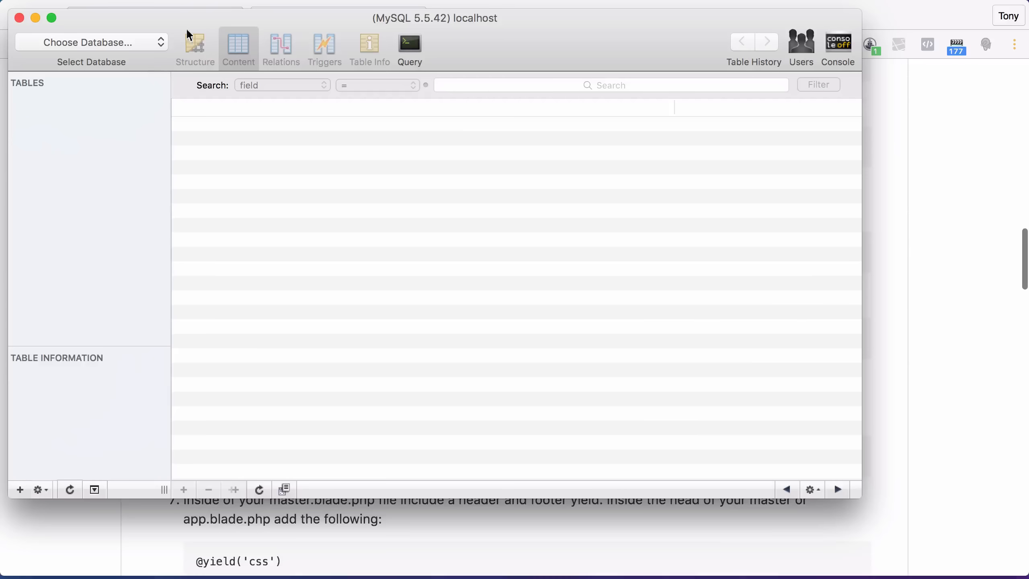
pyautogui.click(250, 10)
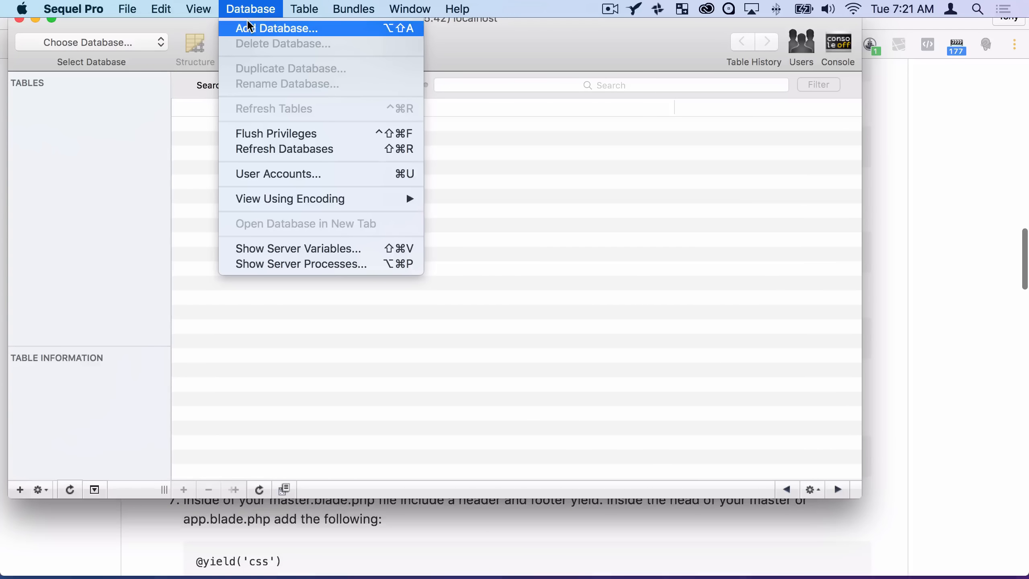
pyautogui.click(277, 28)
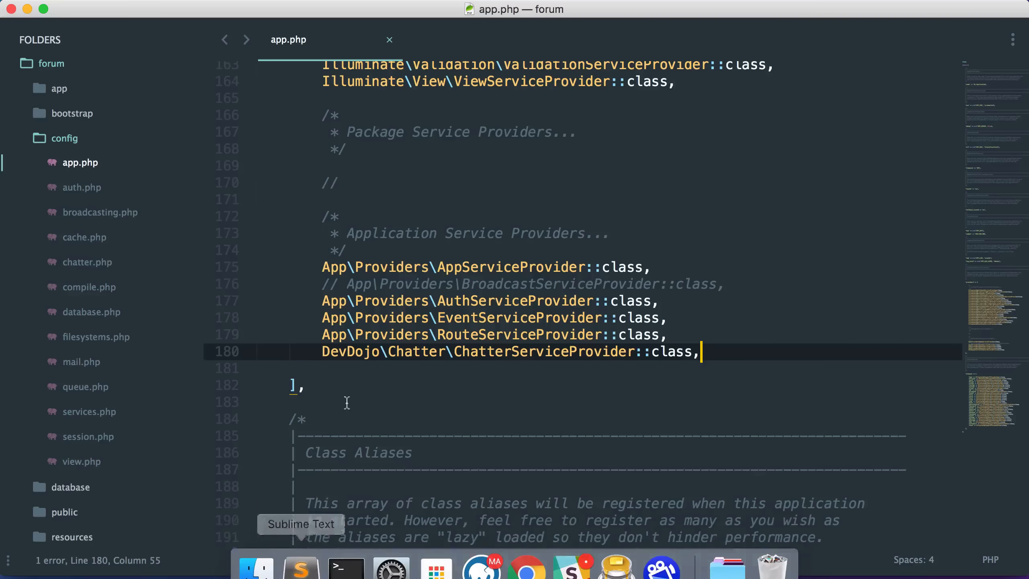
pyautogui.scroll(-3)
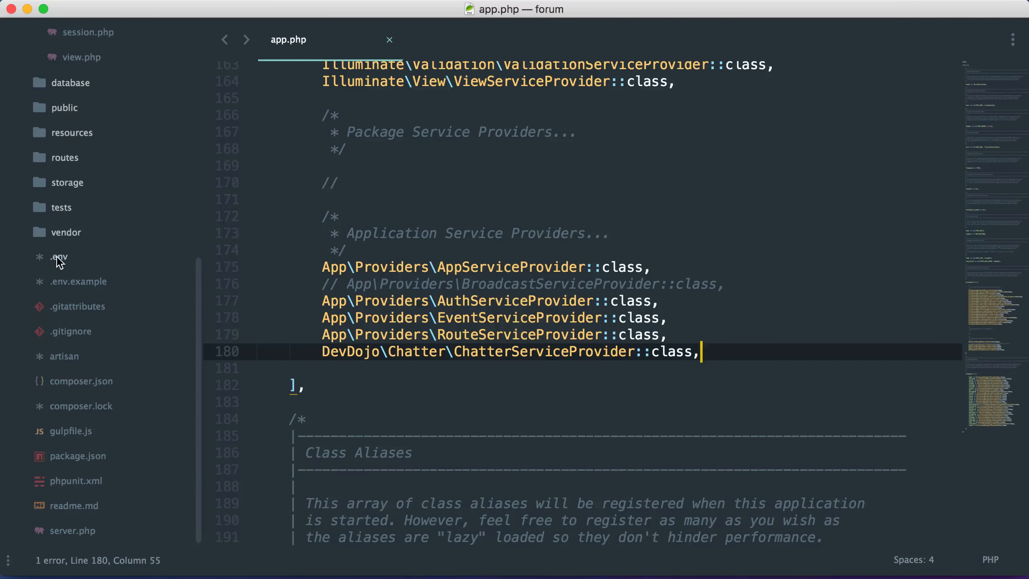
pyautogui.click(59, 257)
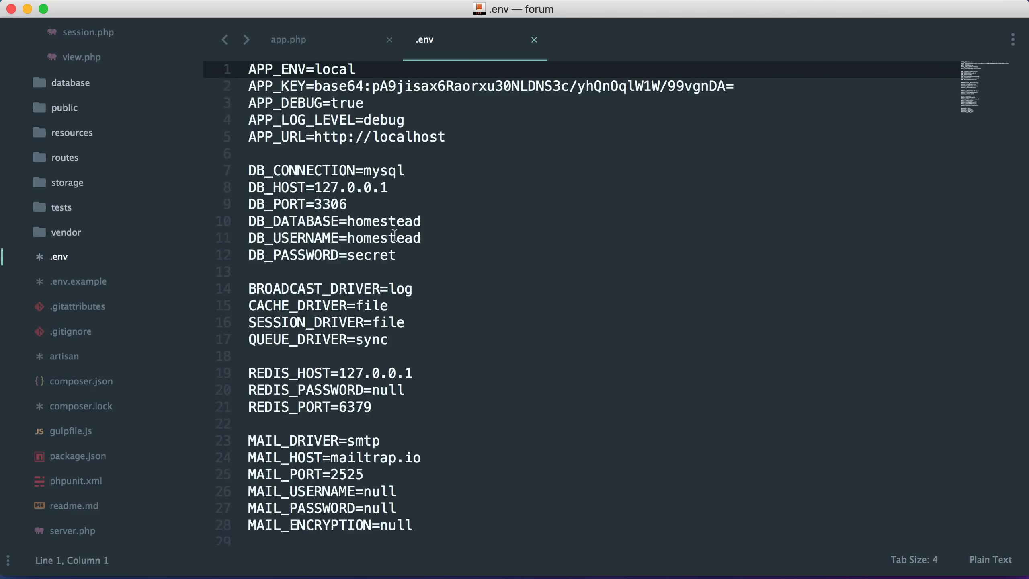
pyautogui.doubleClick(384, 238)
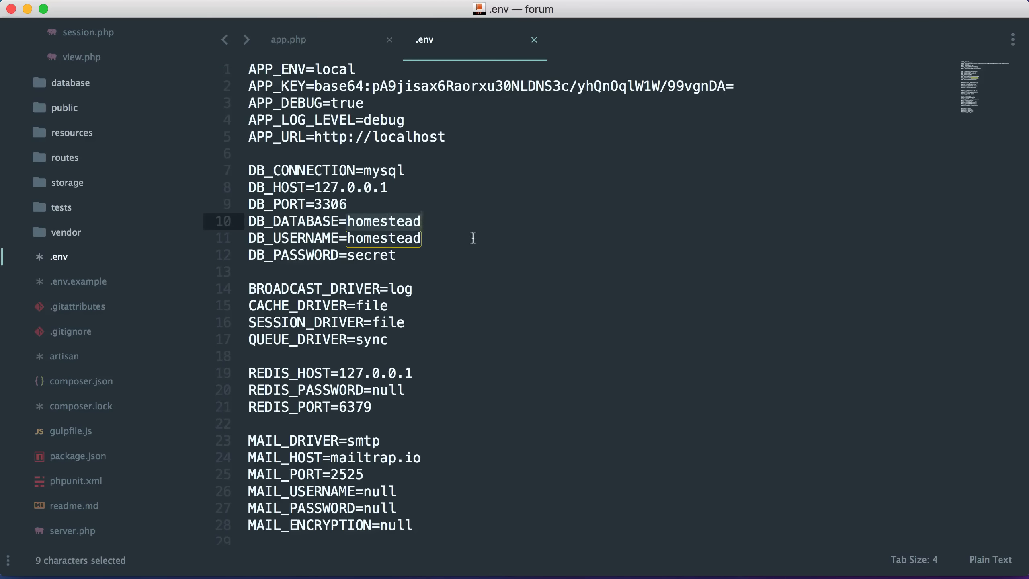
pyautogui.write('forum')
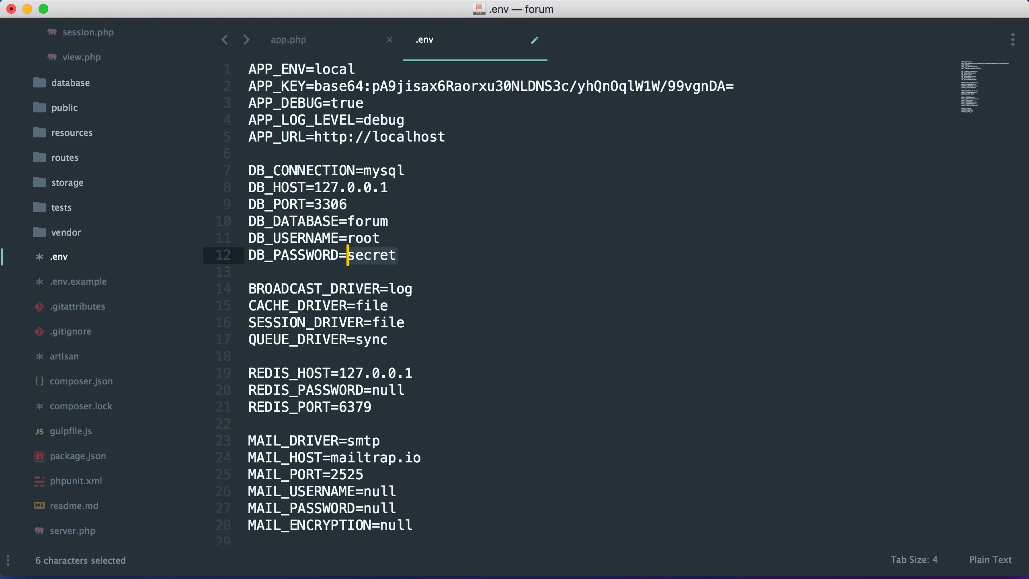
pyautogui.write('root')
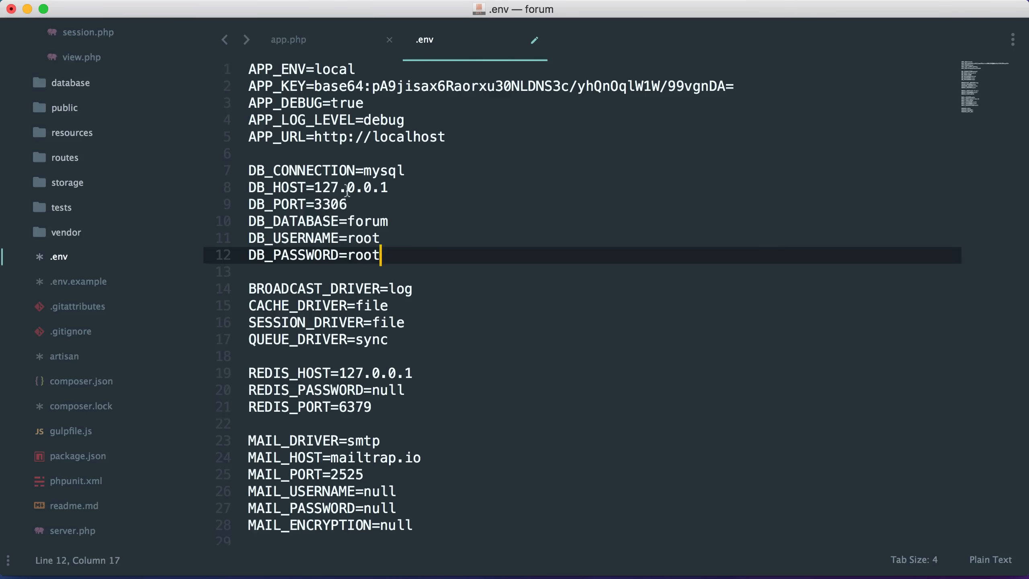
pyautogui.doubleClick(348, 187)
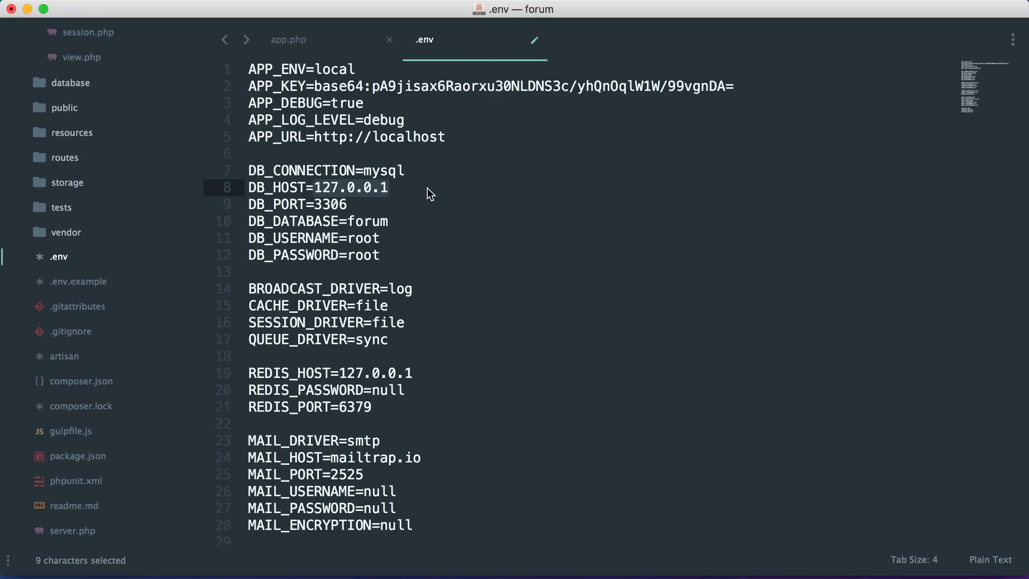
pyautogui.write('localhost')
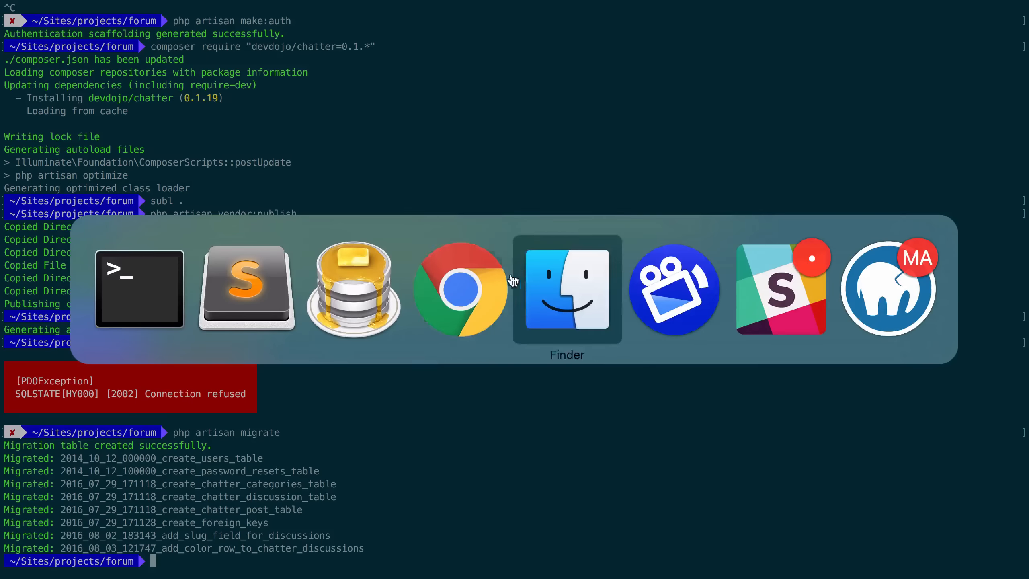
pyautogui.click(461, 289)
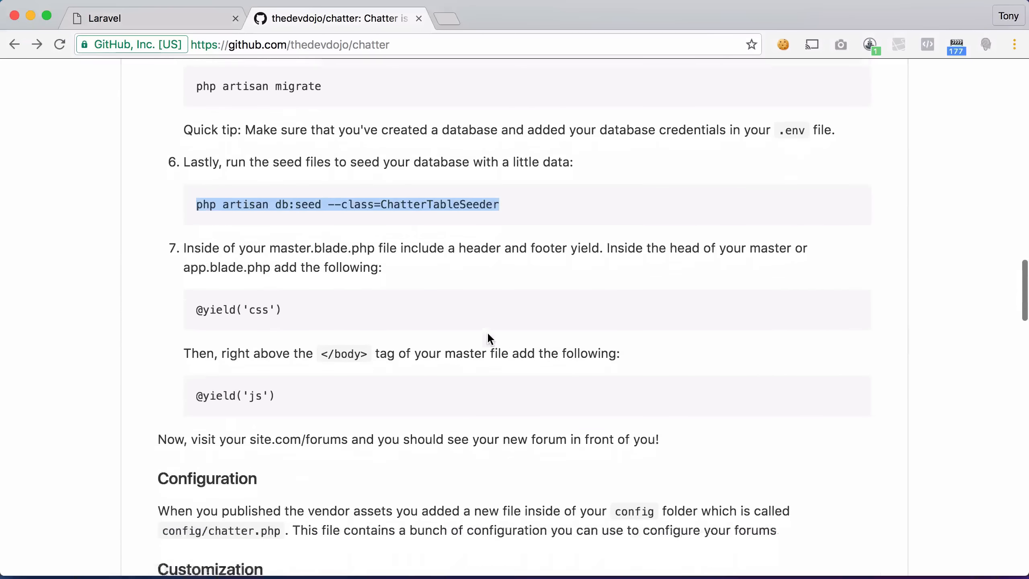
pyautogui.scroll(-3)
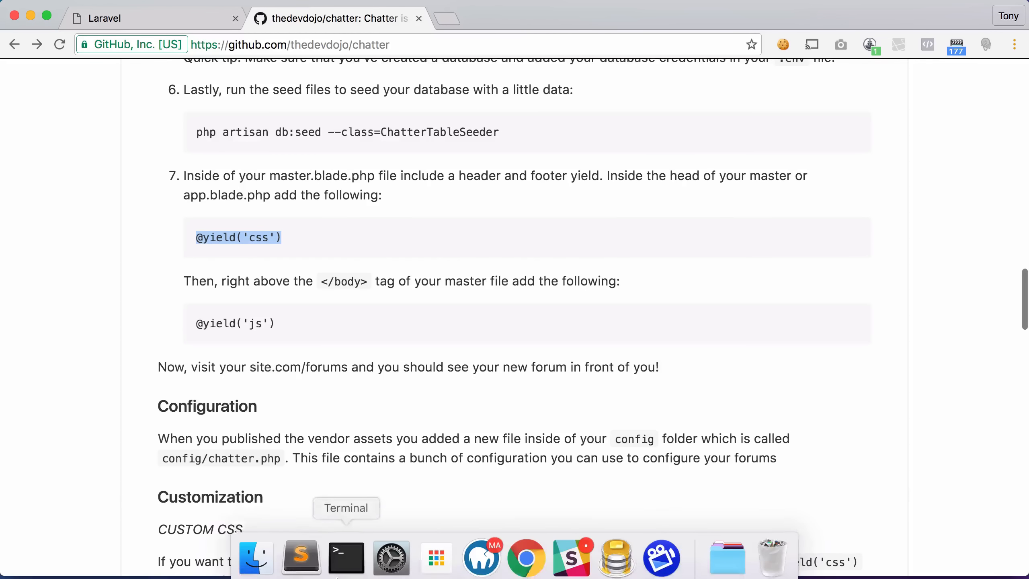
pyautogui.click(300, 557)
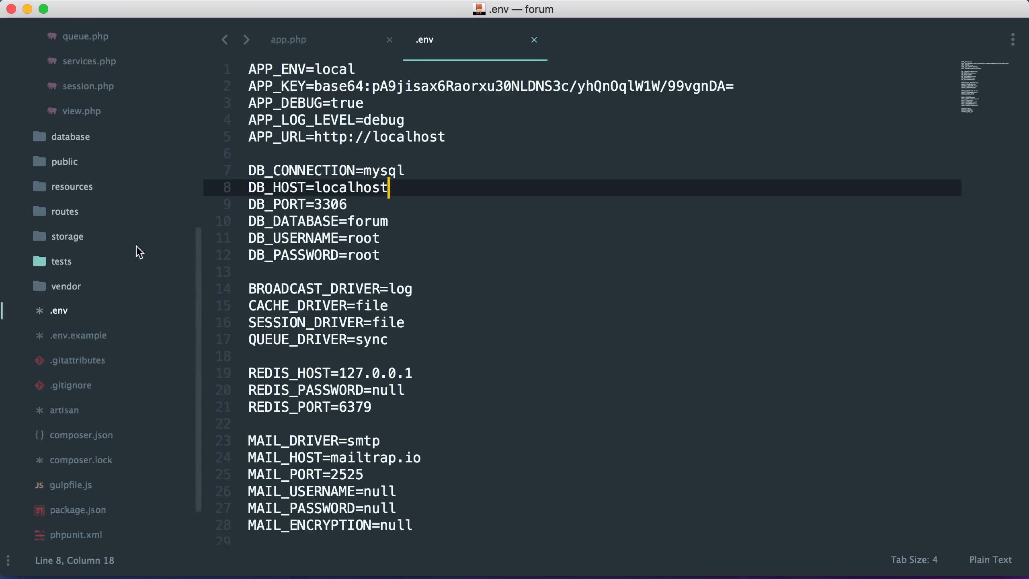
pyautogui.click(73, 186)
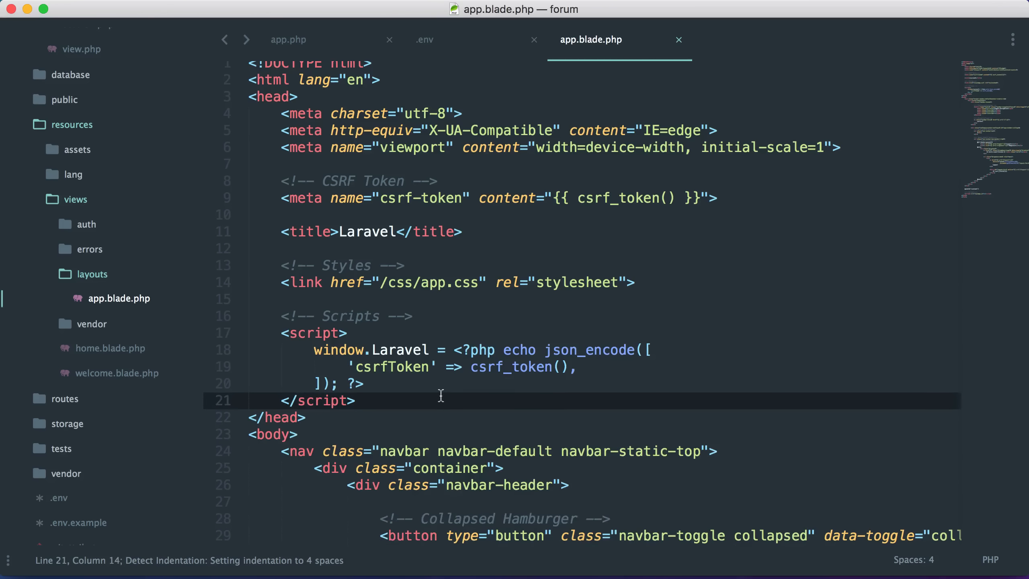
pyautogui.write("@yield('css')")
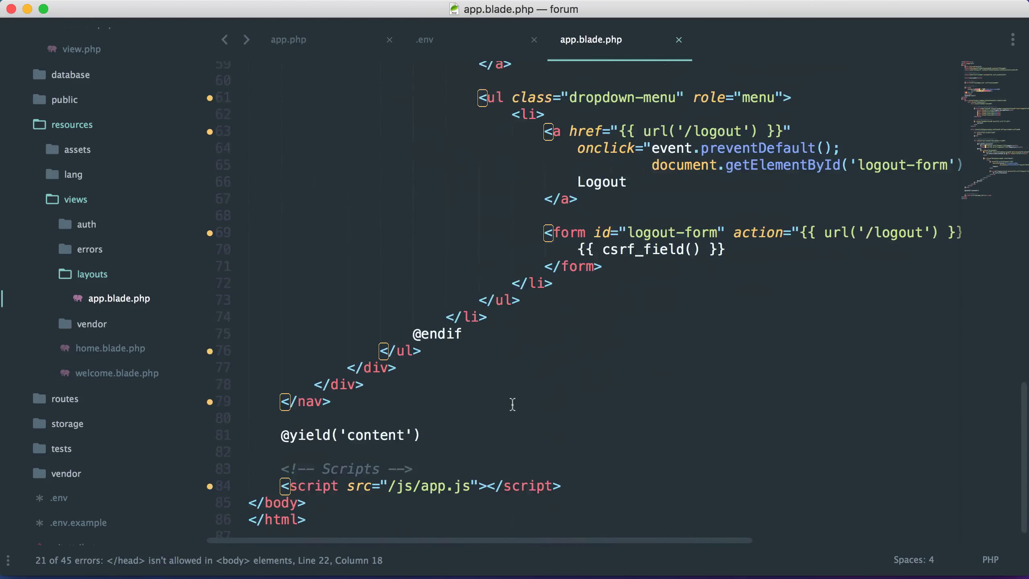
pyautogui.write("@yield('js')")
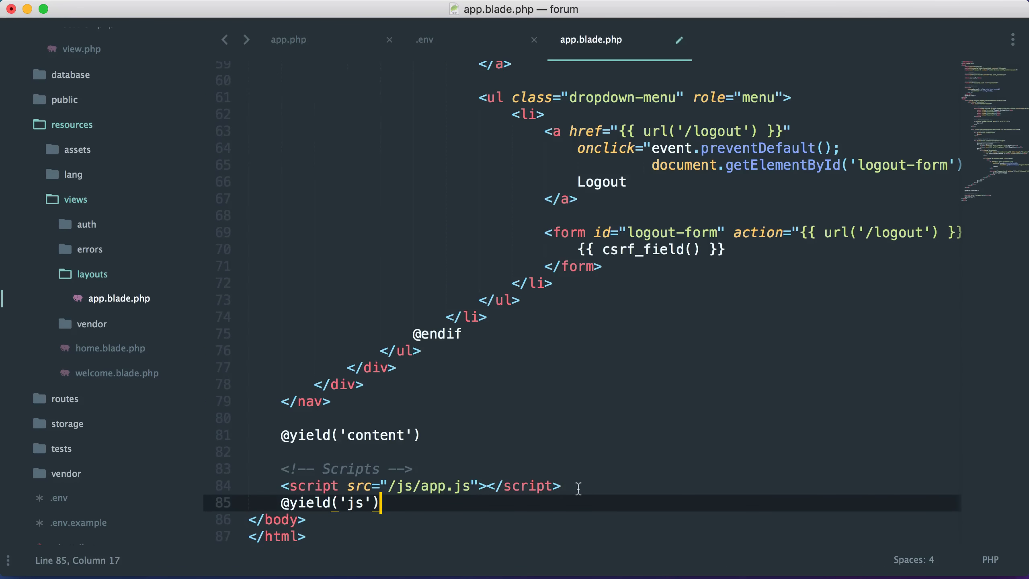
pyautogui.press('cmd+s')
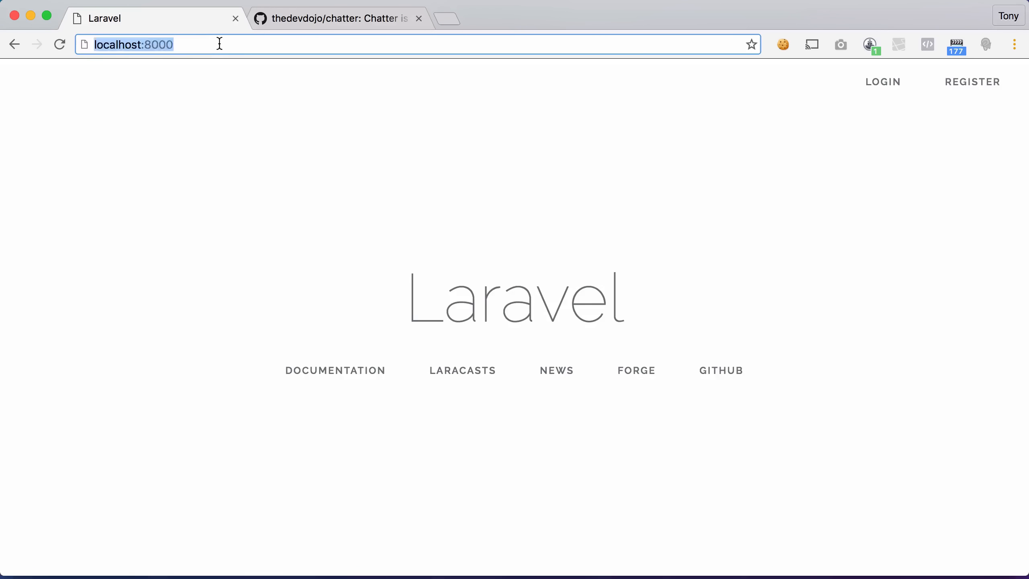
pyautogui.moveTo(971, 81)
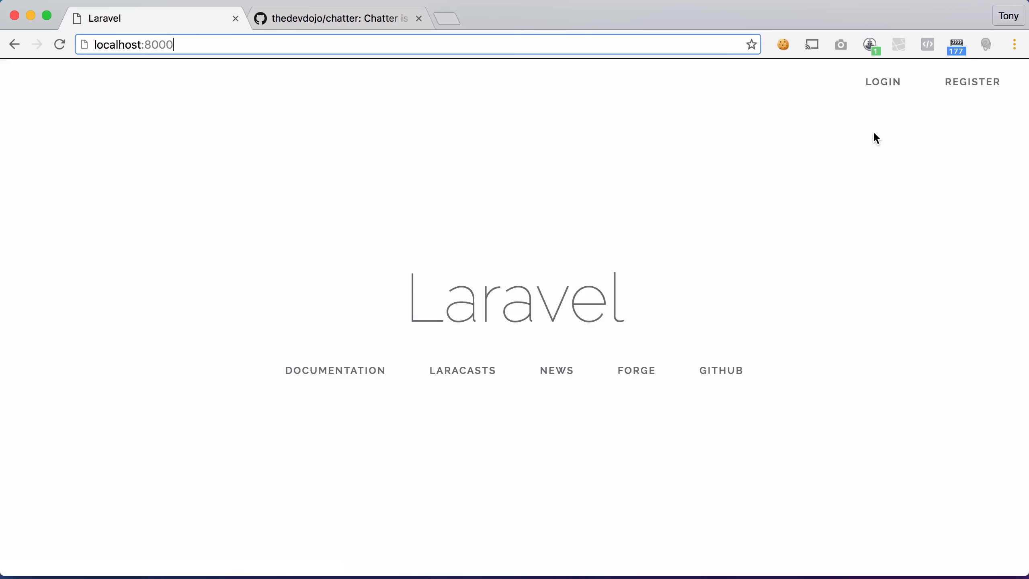
# - Navigate to the Chatter forum at localhost:8000/forums
pyautogui.click(882, 81)
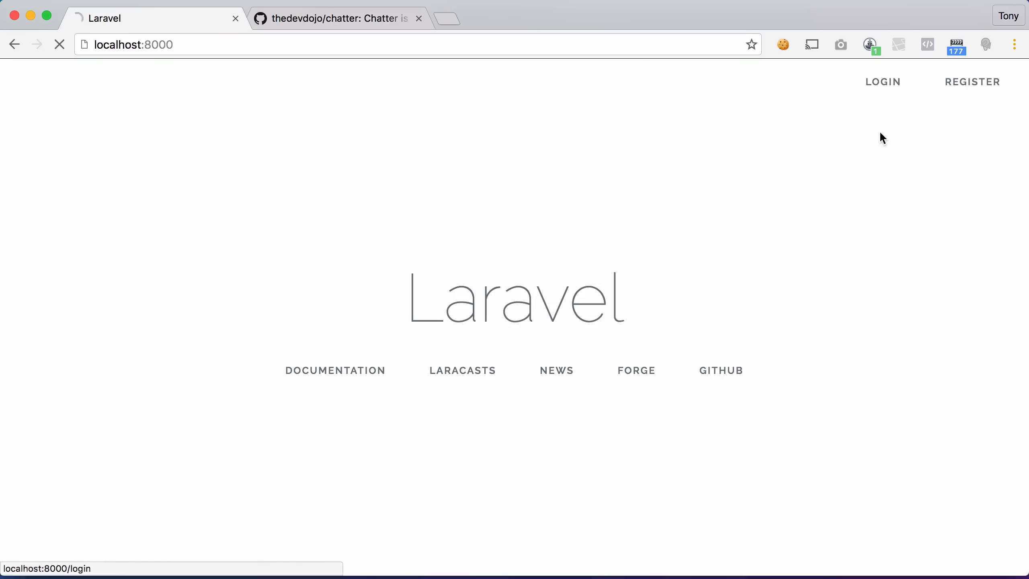
pyautogui.click(971, 81)
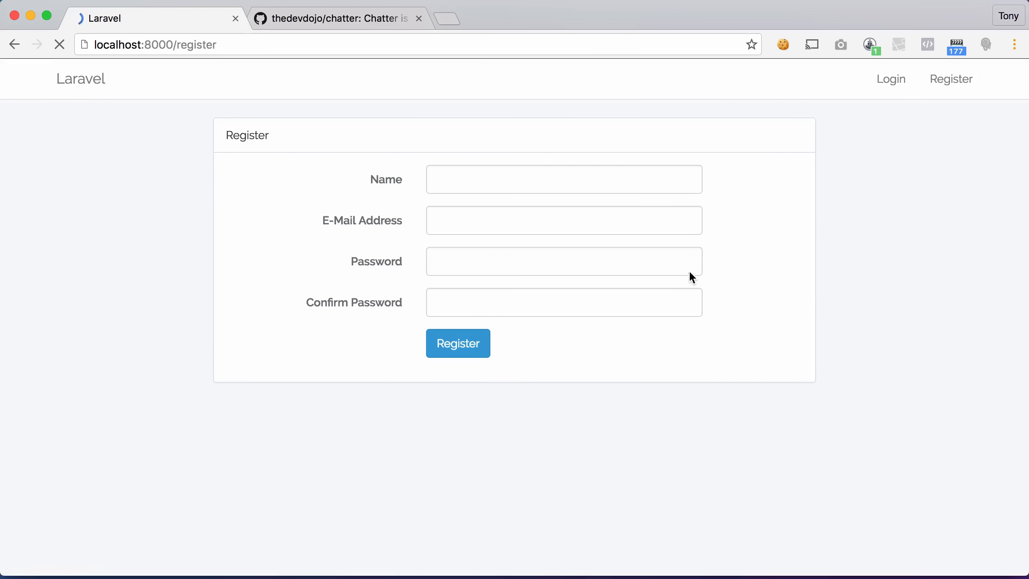
pyautogui.doubleClick(204, 45)
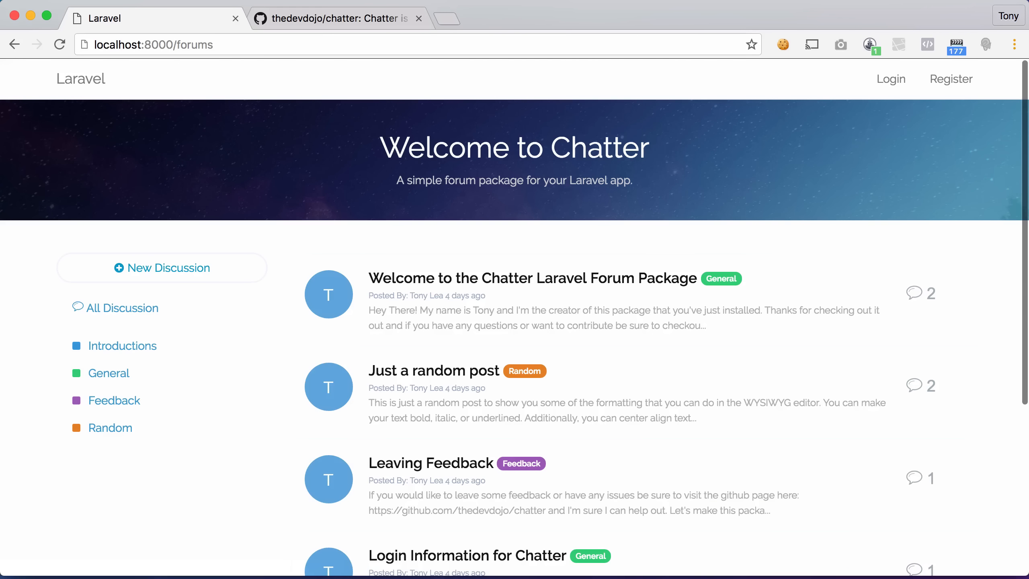
pyautogui.moveTo(210, 87)
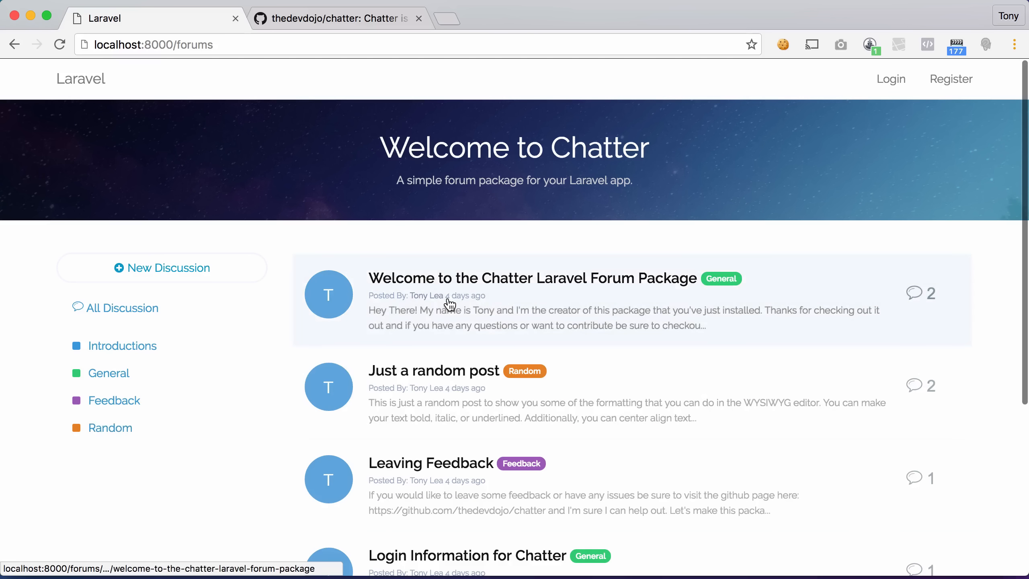
# - Open the Welcome to Chatter discussion, attempt a reply, then open the registration form
pyautogui.click(531, 277)
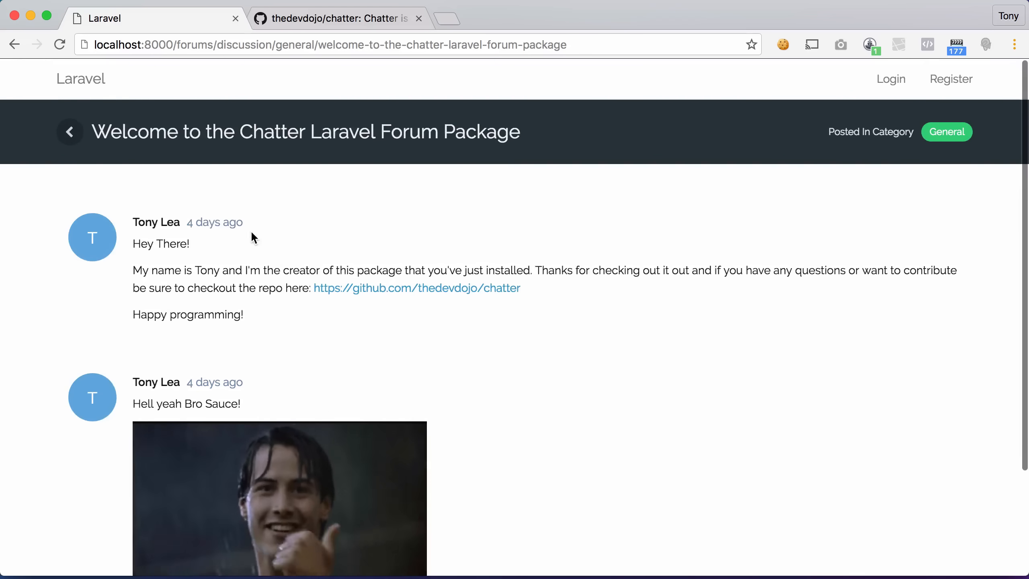
pyautogui.click(68, 131)
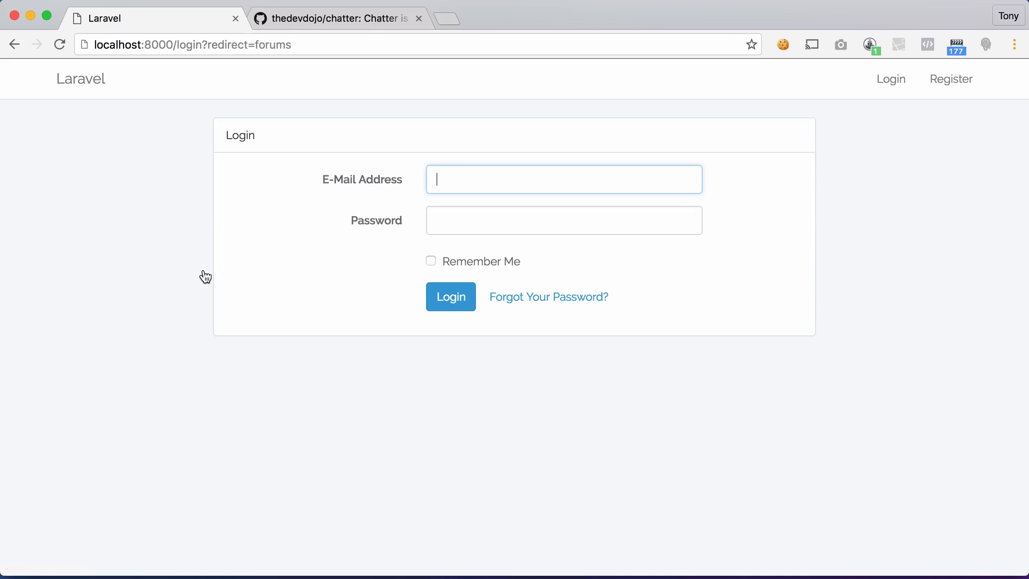
pyautogui.click(950, 79)
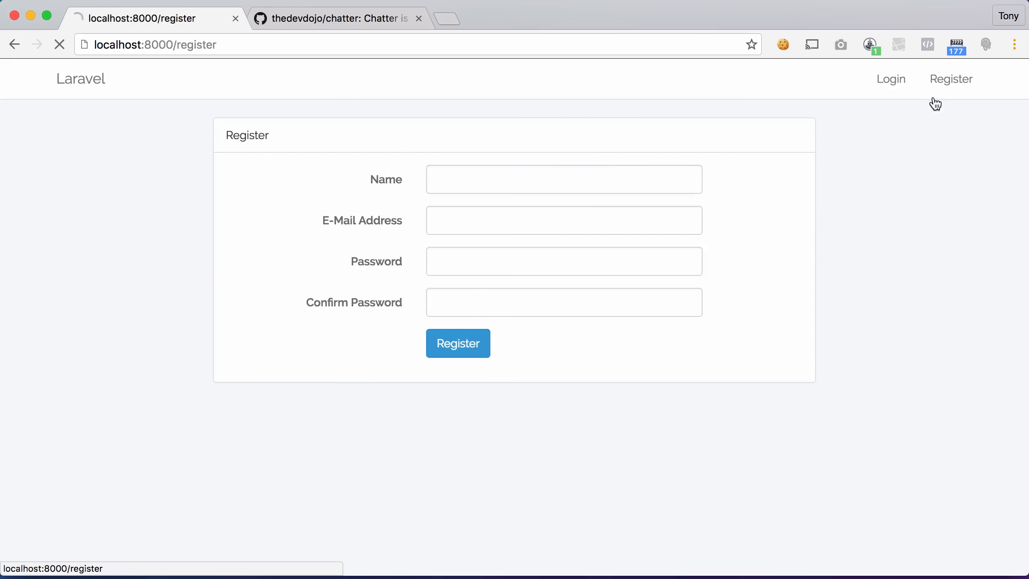
pyautogui.click(563, 179)
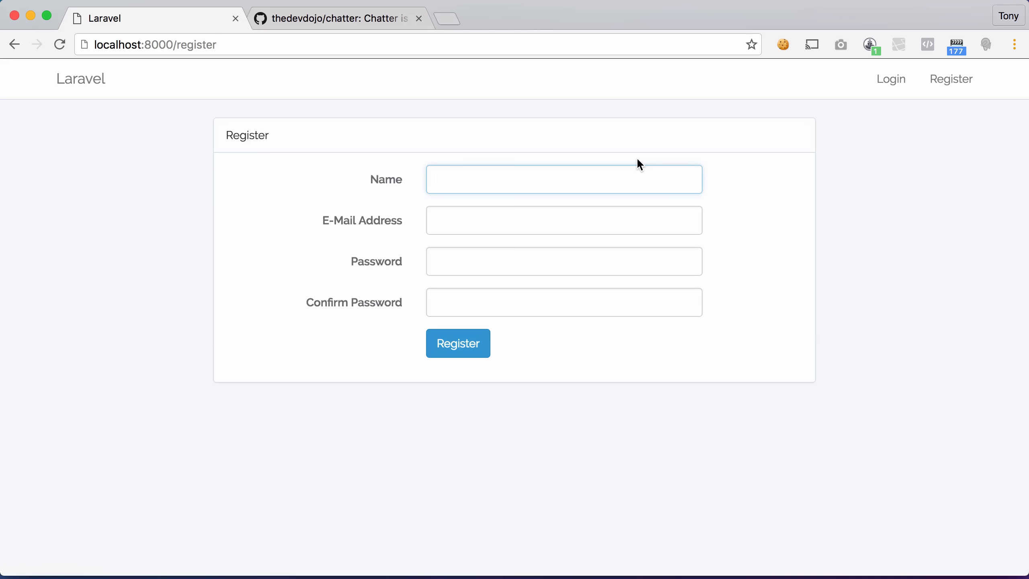
# - Register user John Doe with password johndoe and decline Chrome's save-password prompt
pyautogui.write('John Doe')
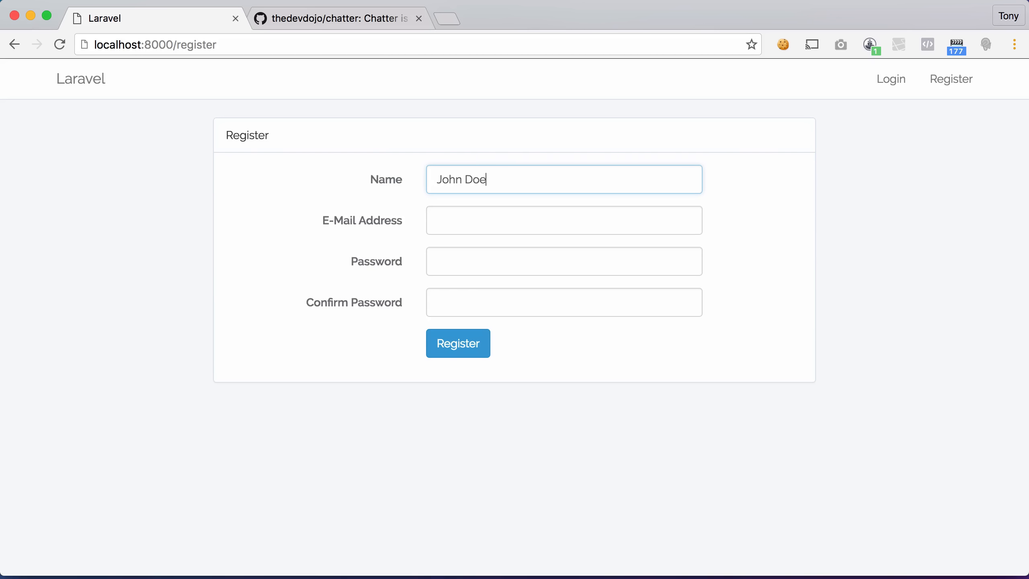
pyautogui.write('johndoe@gmail.com')
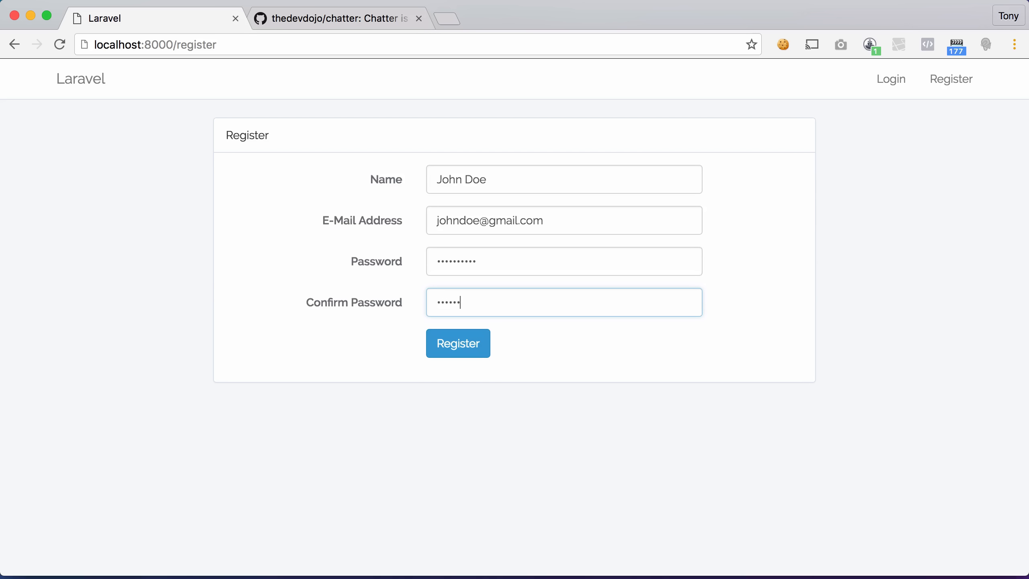
pyautogui.click(457, 343)
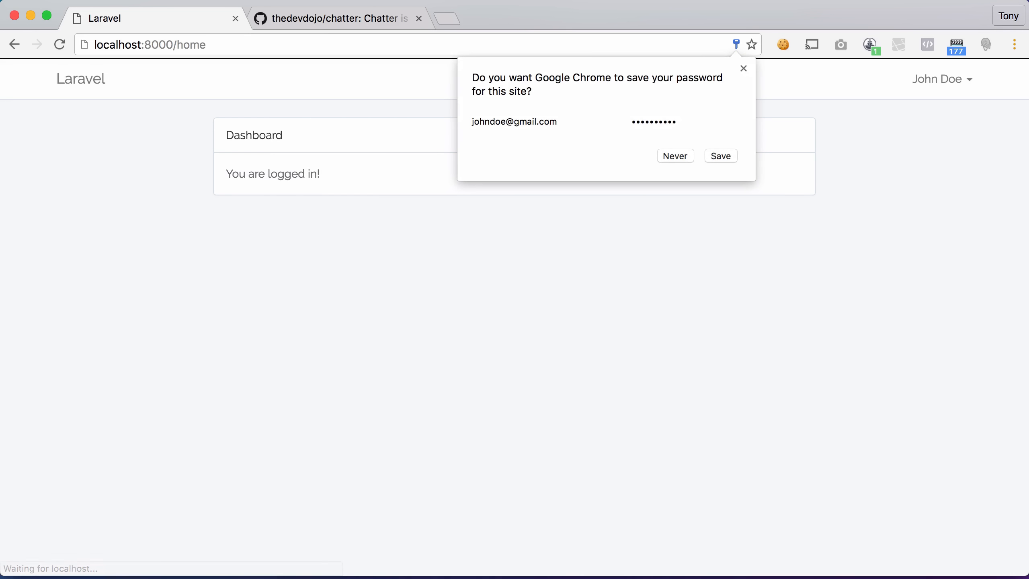
pyautogui.click(674, 156)
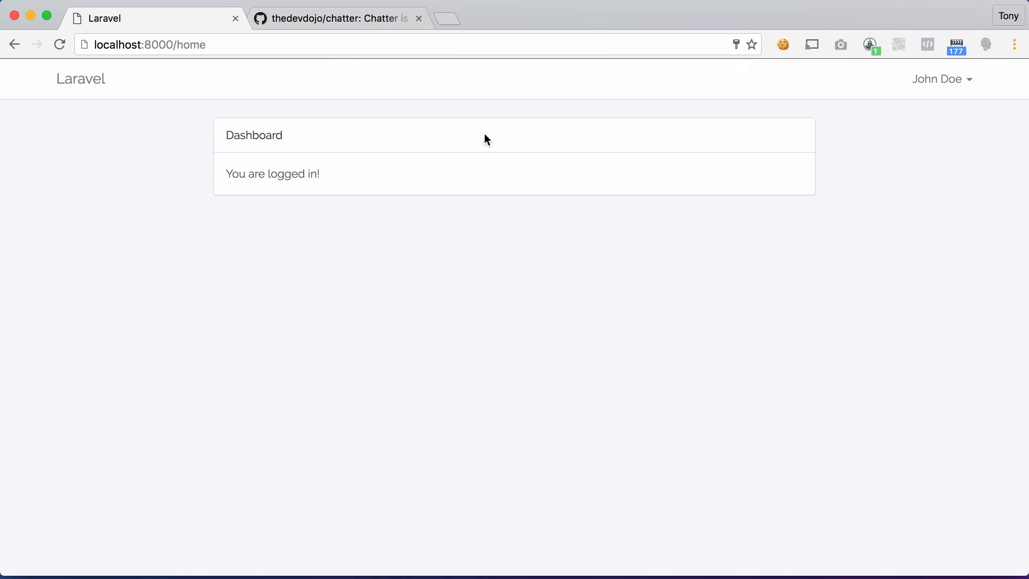
pyautogui.doubleClick(191, 45)
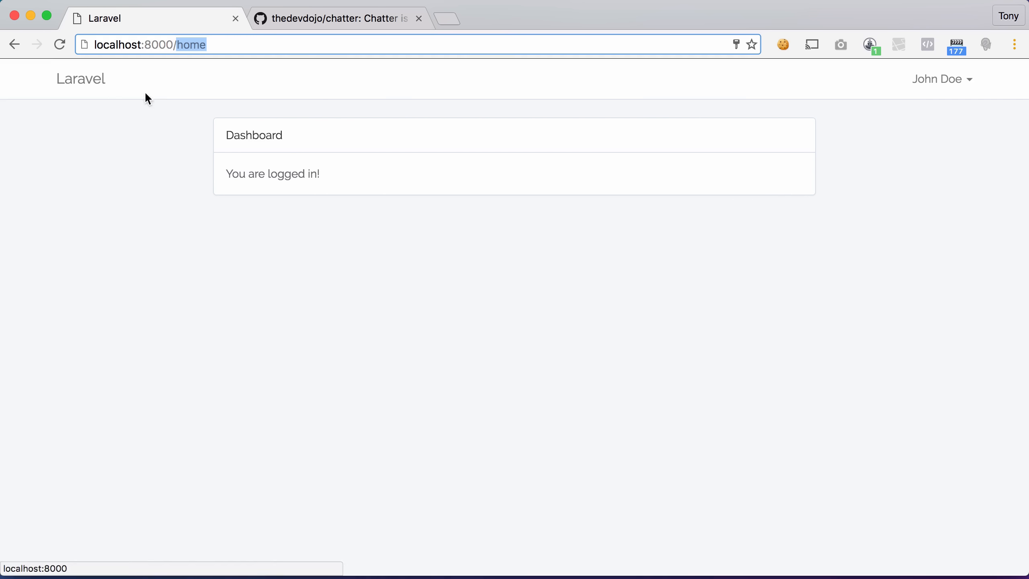
pyautogui.moveTo(133, 88)
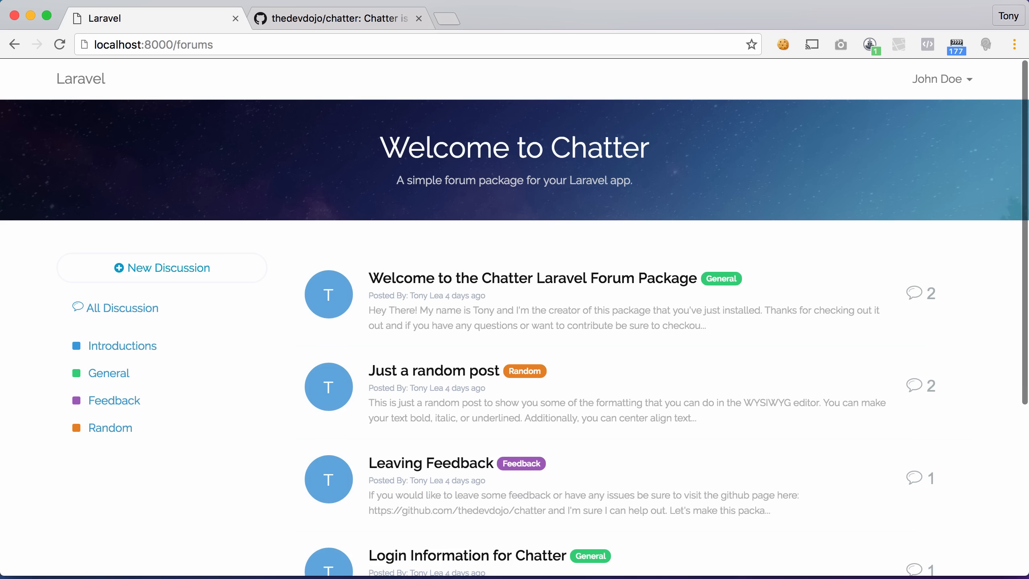
pyautogui.moveTo(182, 269)
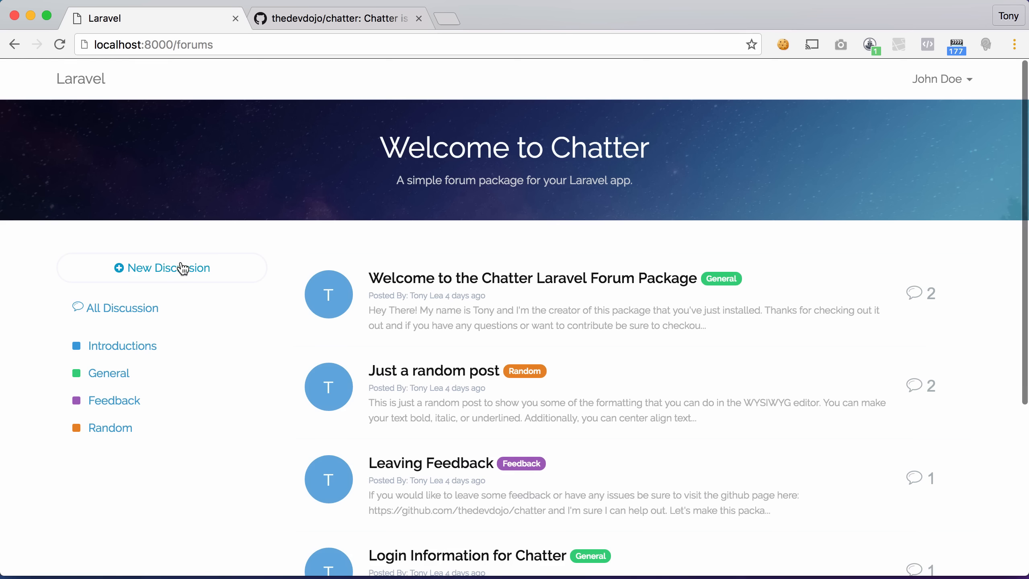
# - Start a new discussion titled 'Hey How's everything going!' in the General category
pyautogui.click(160, 268)
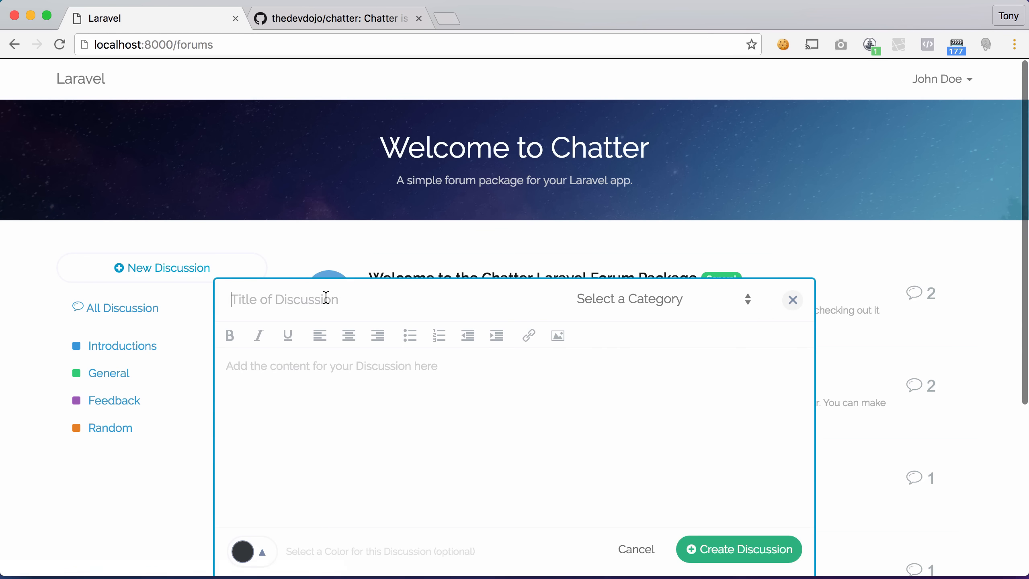
pyautogui.write('Hey')
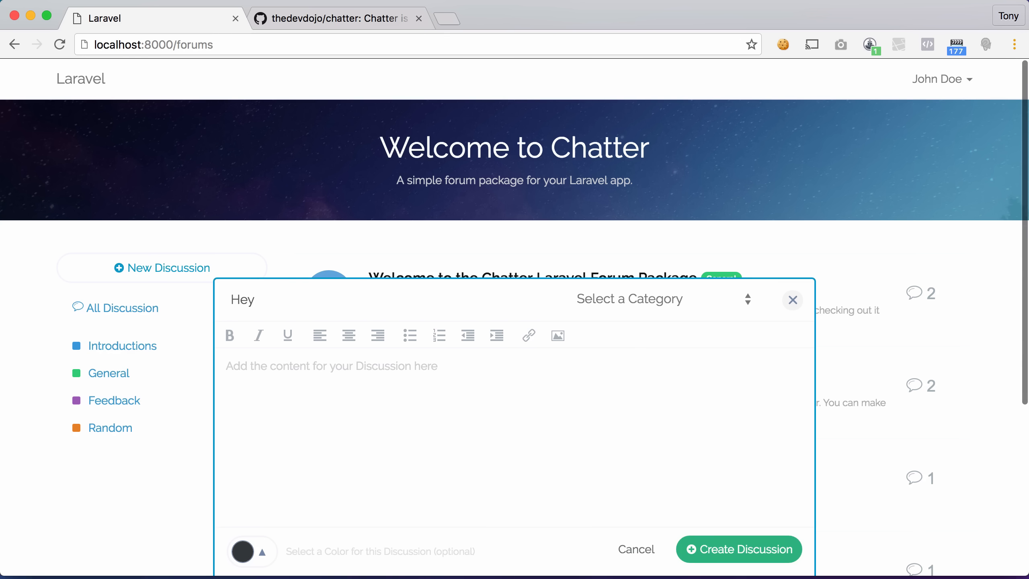
pyautogui.write("How's everyth")
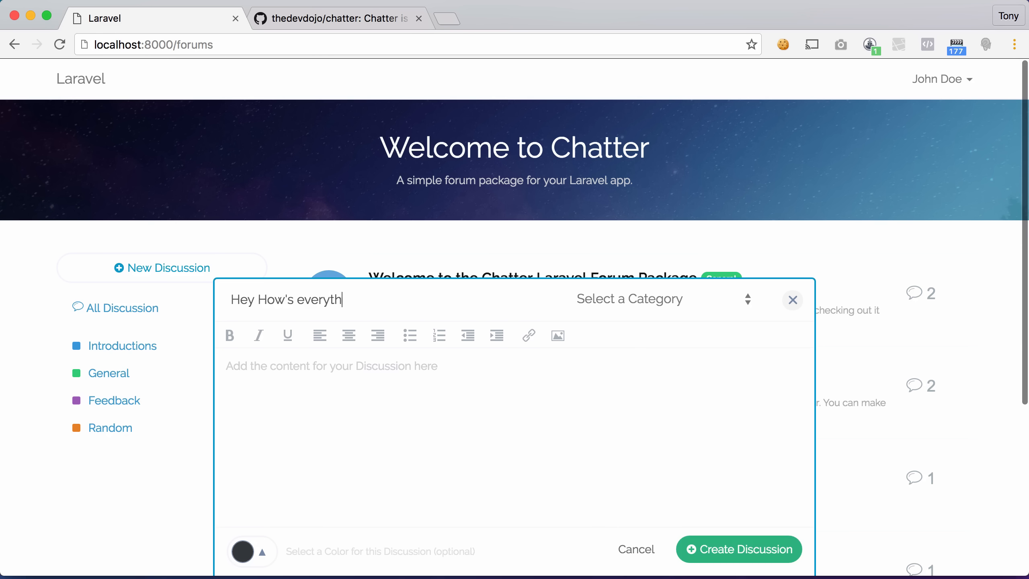
pyautogui.write('ing going!')
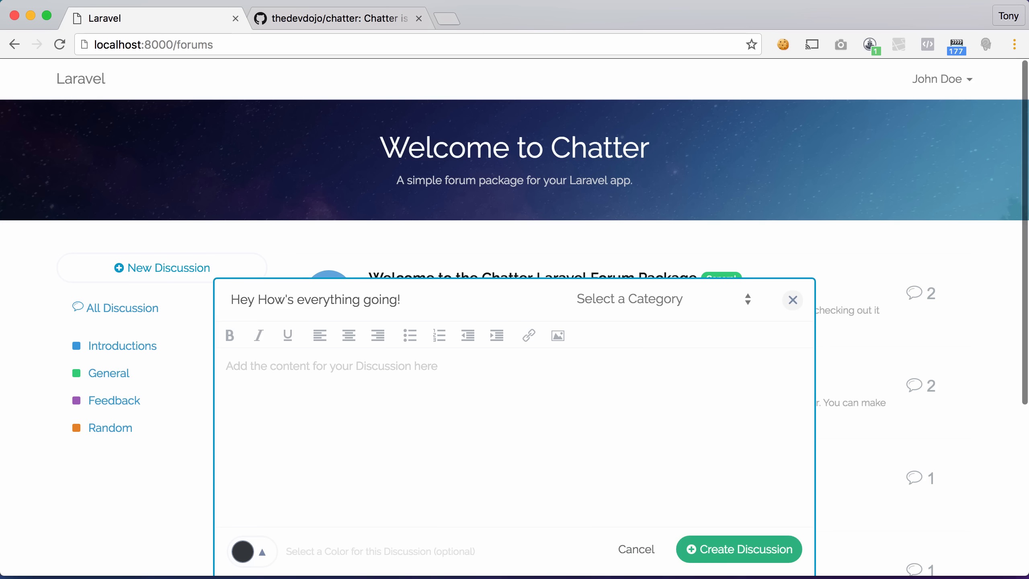
pyautogui.click(657, 299)
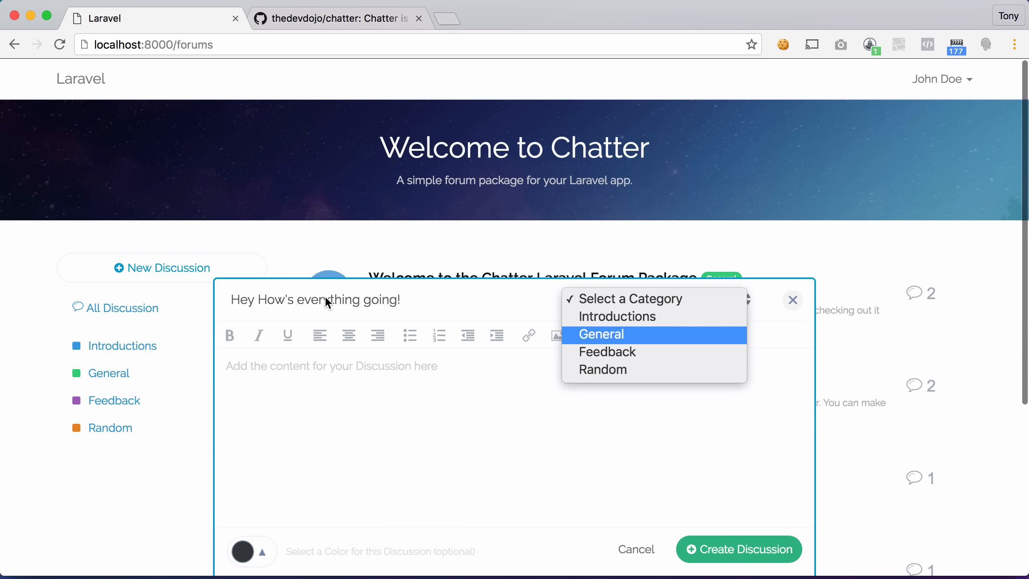
pyautogui.click(601, 334)
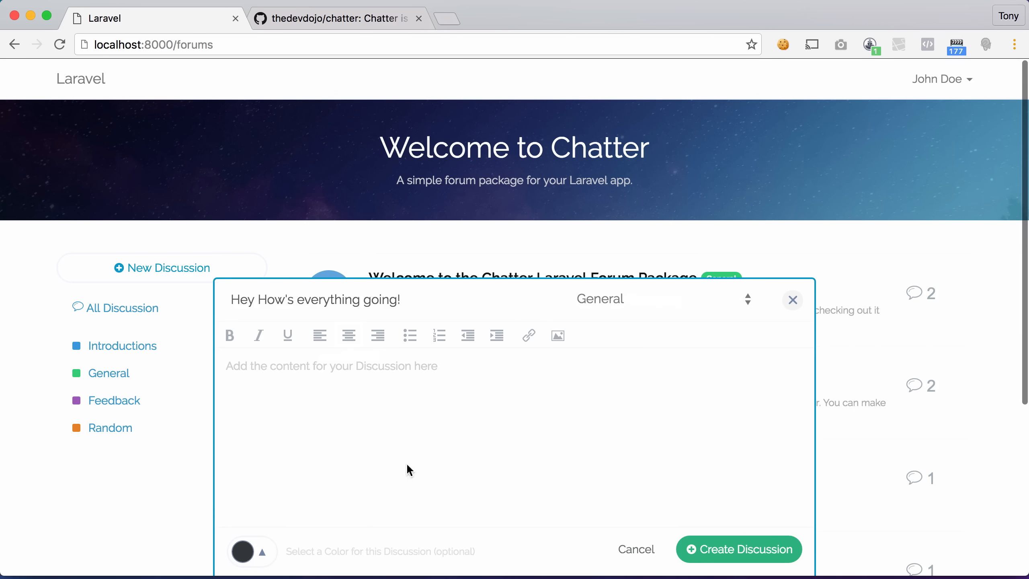
# - Write the discussion body with a numbered list, pick dark blue, and publish it
pyautogui.write('Hello, this is my c')
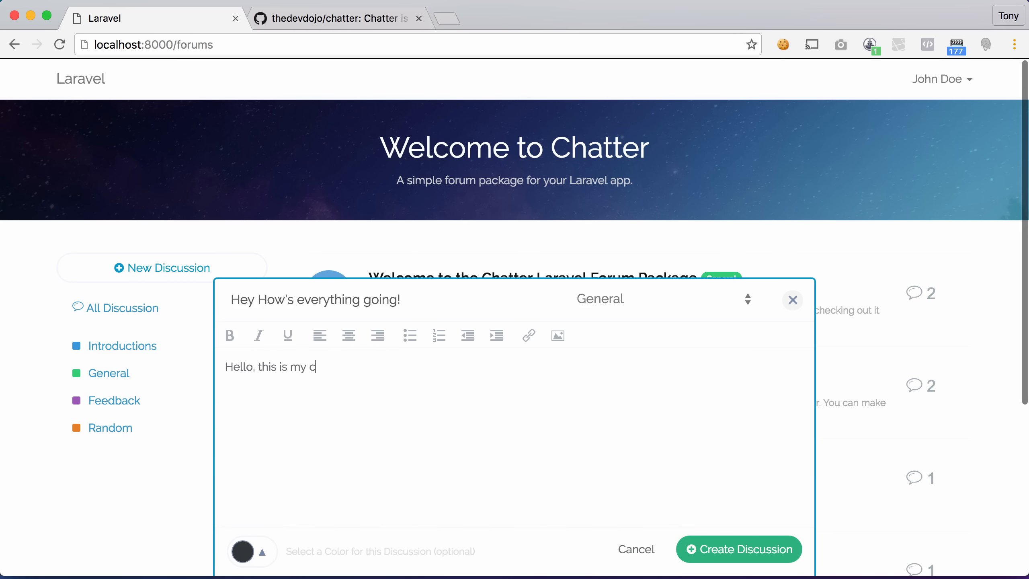
pyautogui.write('ontent.')
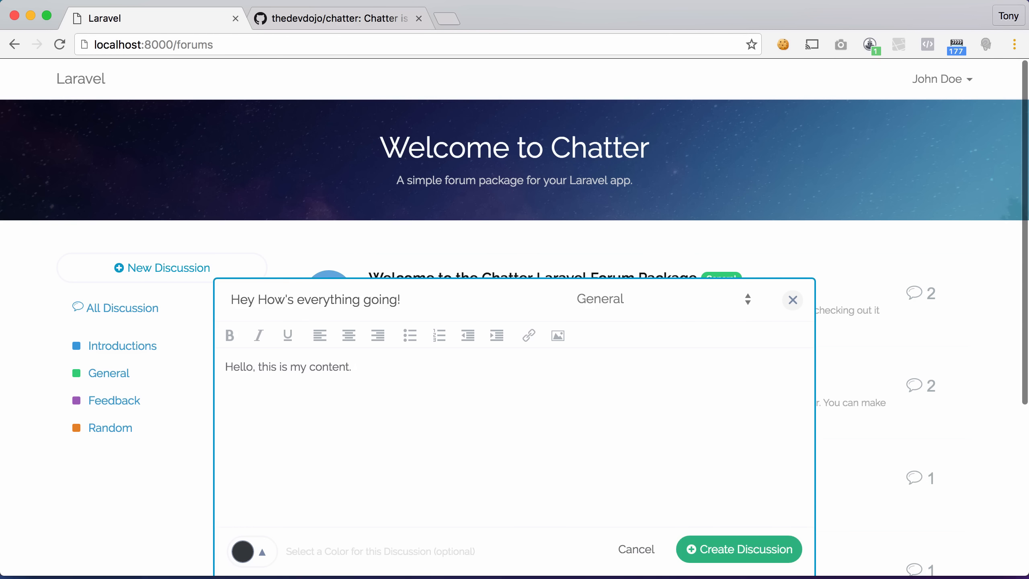
pyautogui.write('blah blah blah...')
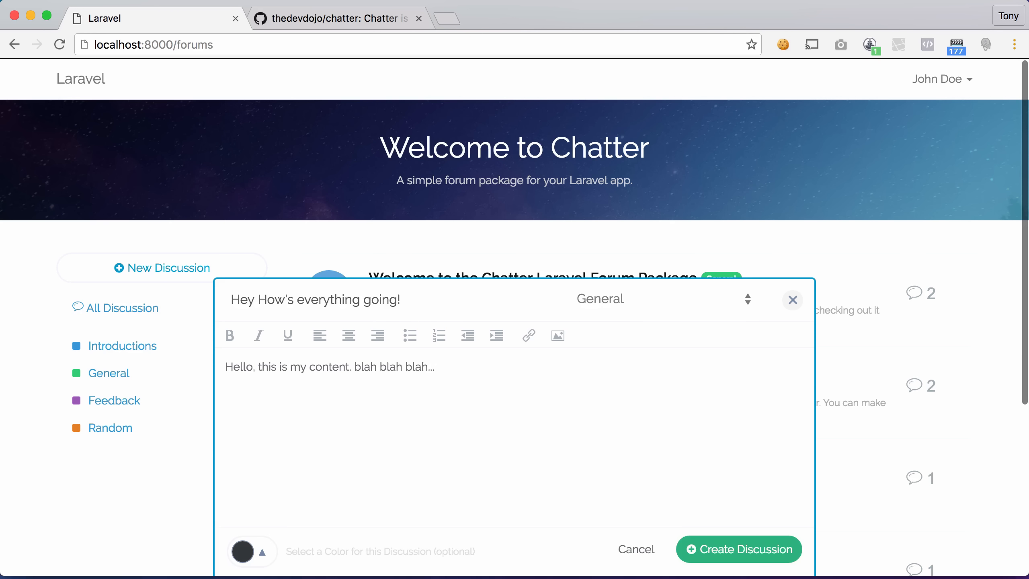
pyautogui.moveTo(557, 335)
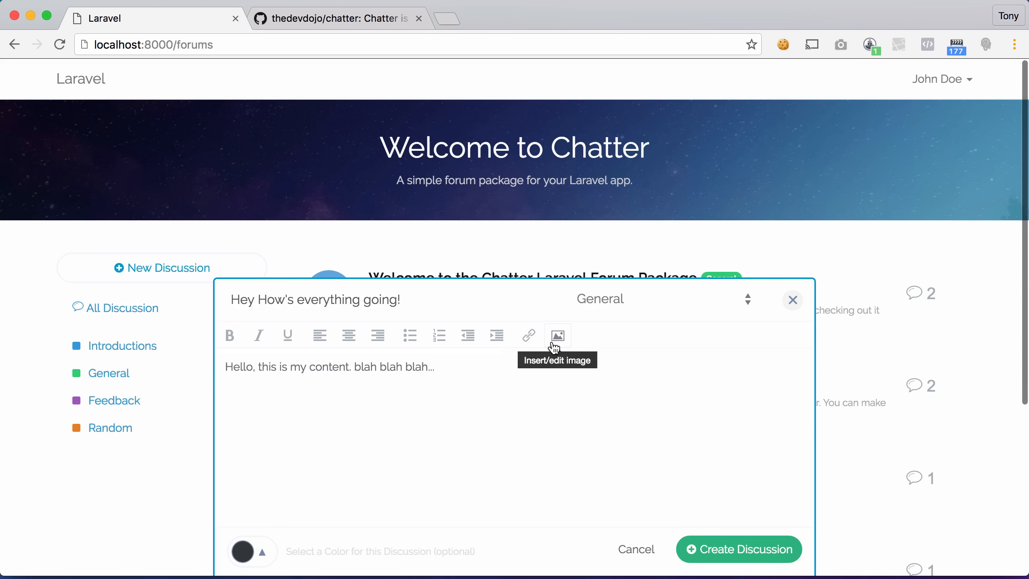
pyautogui.click(439, 335)
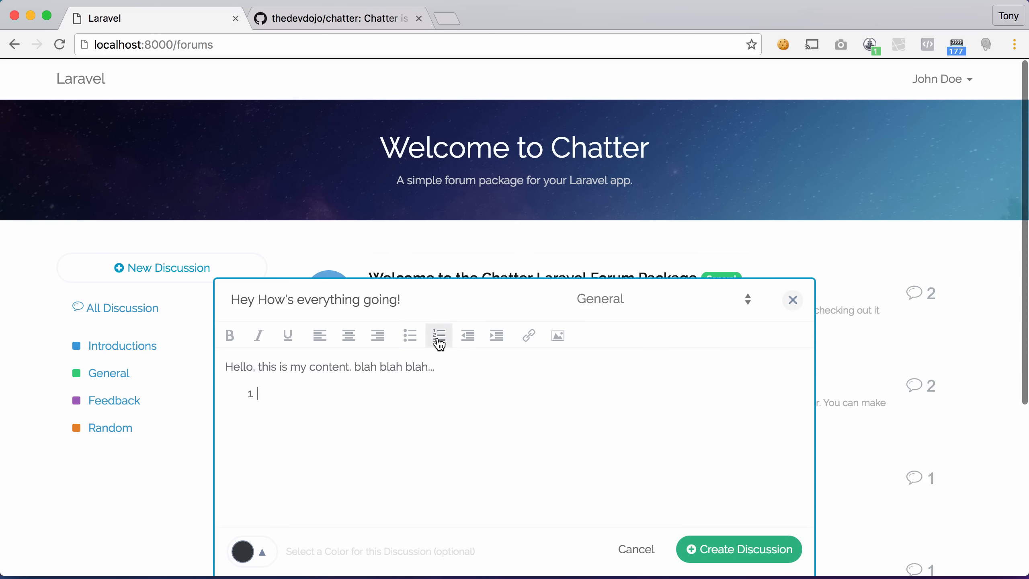
pyautogui.write('Numbers')
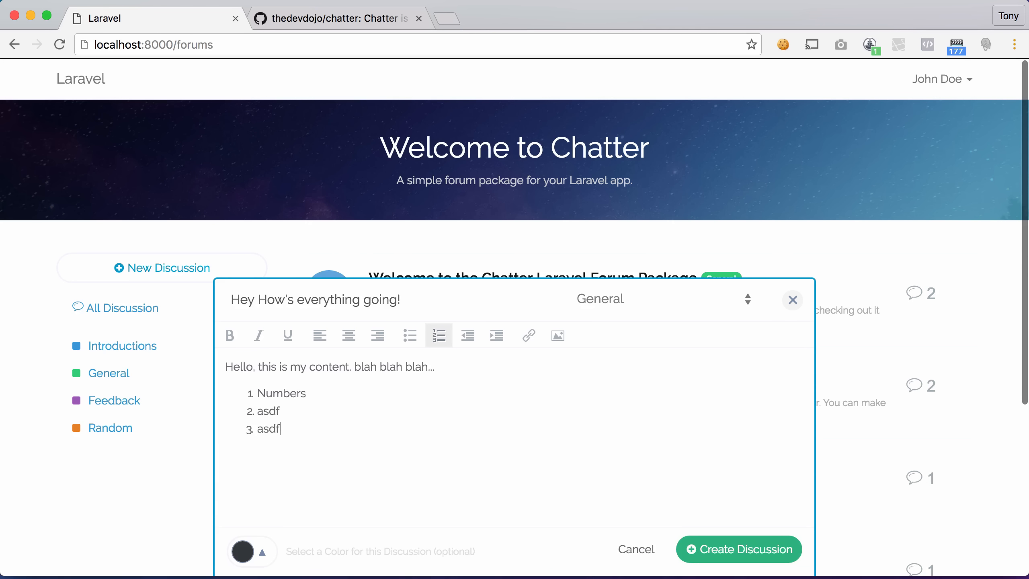
pyautogui.moveTo(258, 335)
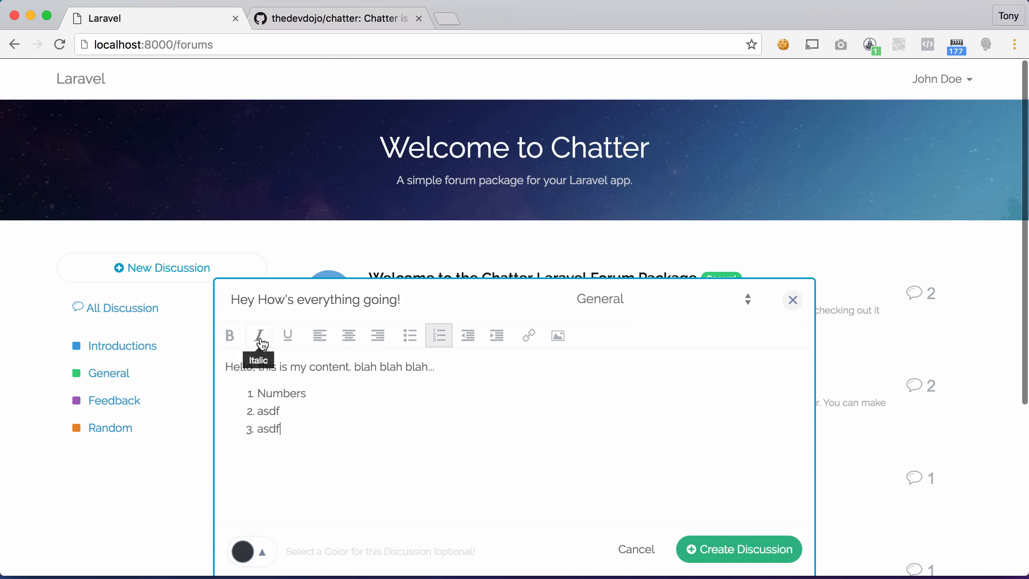
pyautogui.moveTo(344, 430)
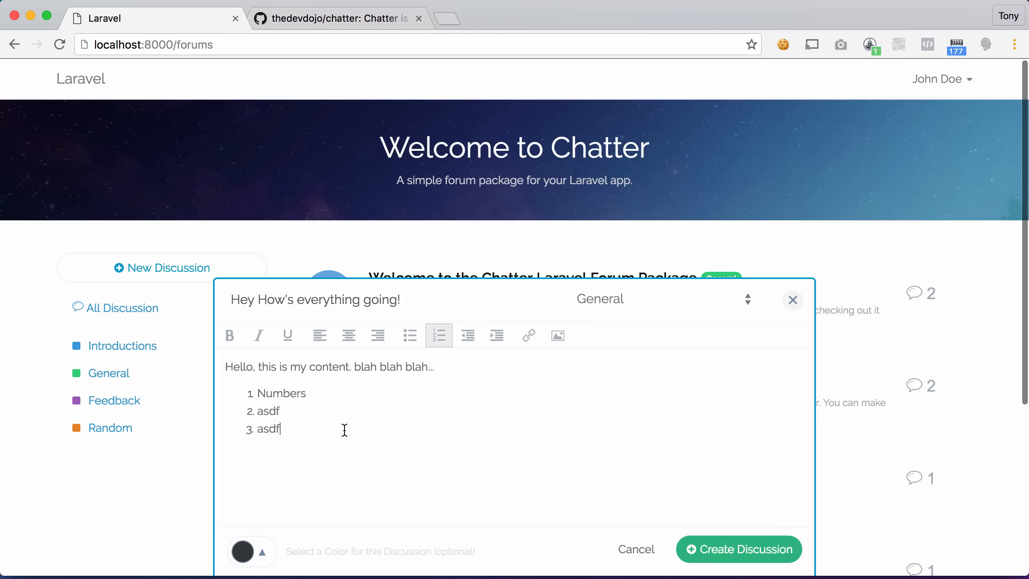
pyautogui.click(242, 551)
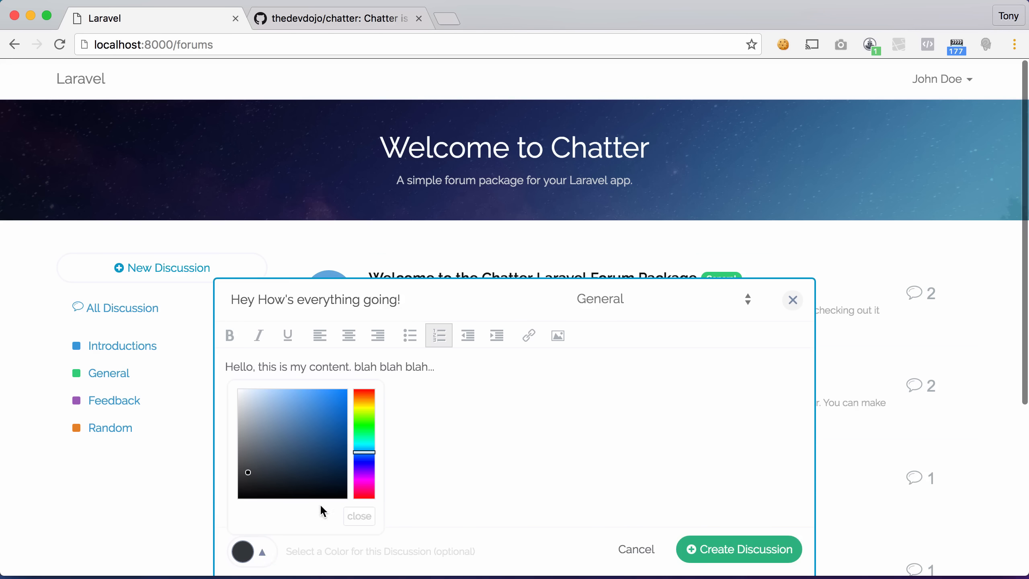
pyautogui.click(348, 443)
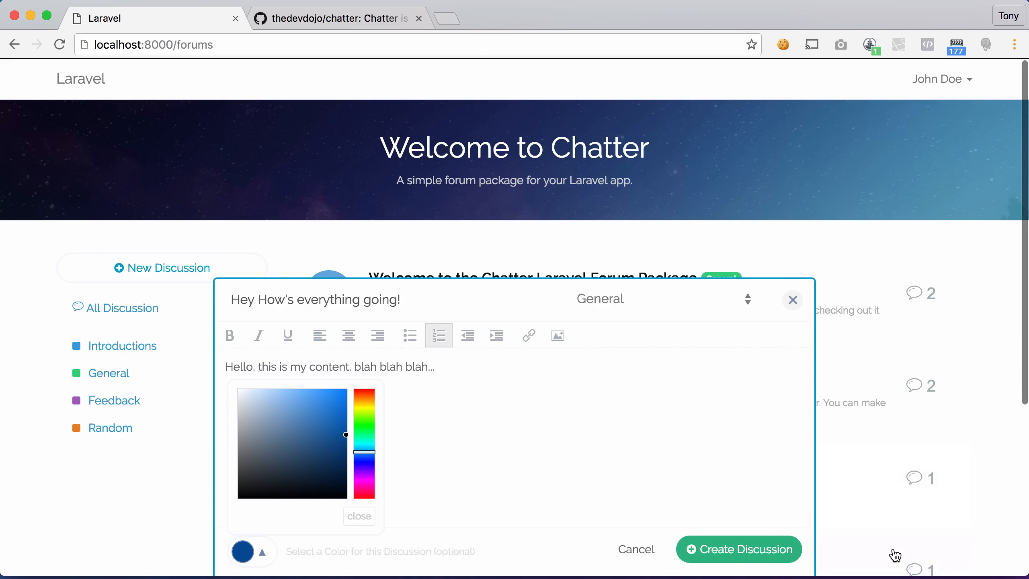
pyautogui.moveTo(360, 384)
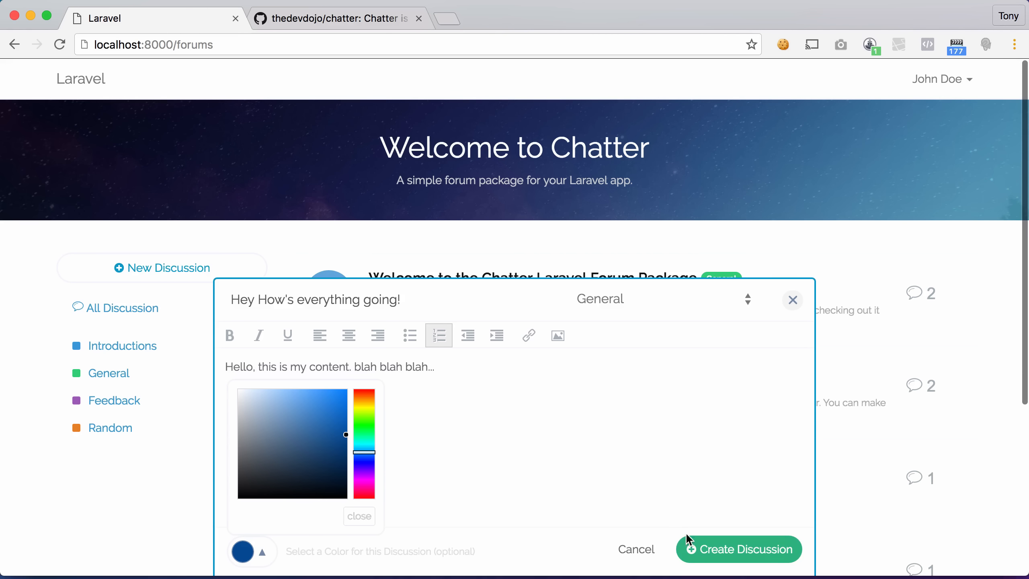
pyautogui.click(738, 549)
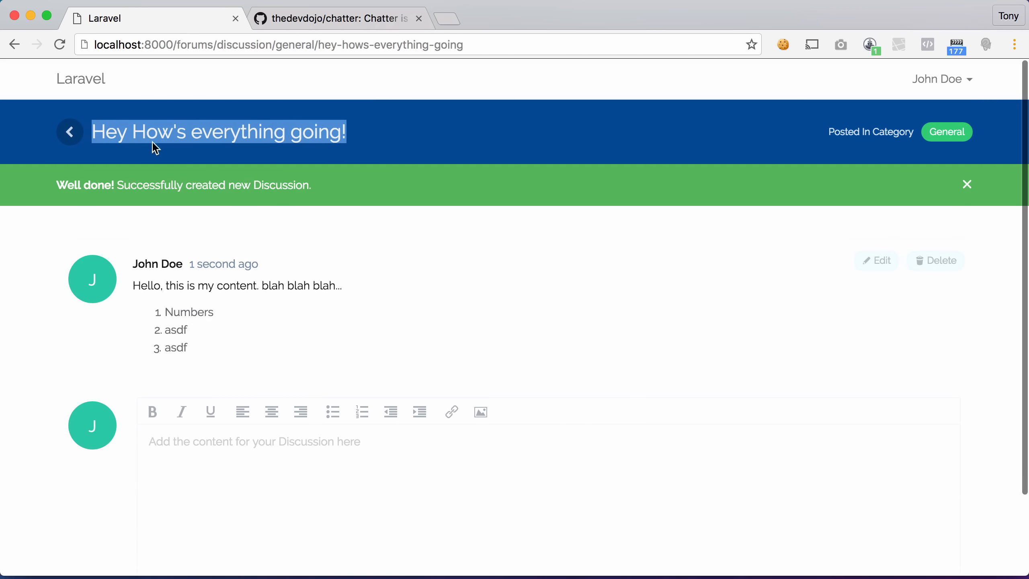
# - Submit the reply 'This is awesome!', which the one-minute anti-spam rule rejects
pyautogui.moveTo(133, 285); pyautogui.dragTo(217, 286)
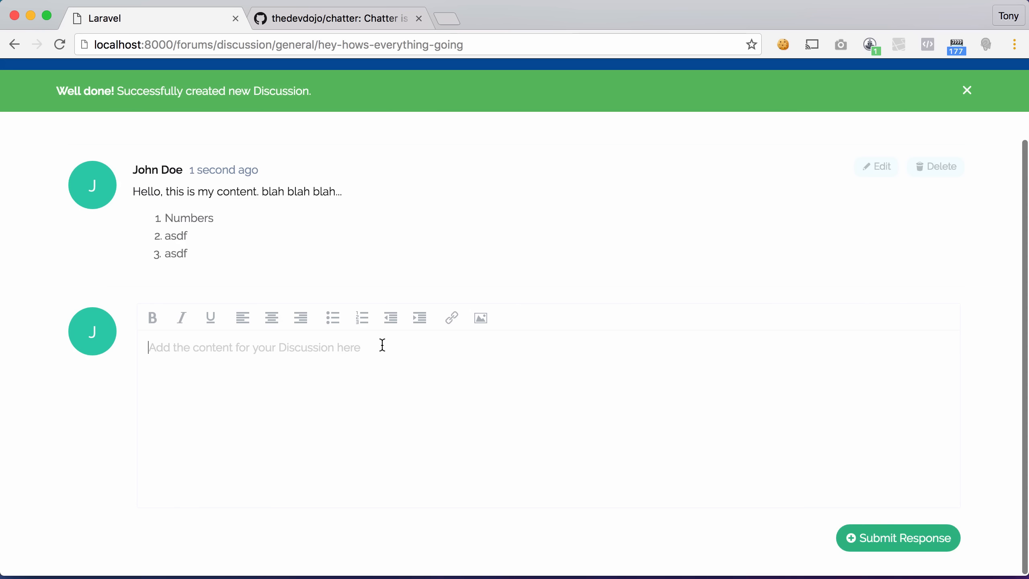
pyautogui.write('This is awesome!')
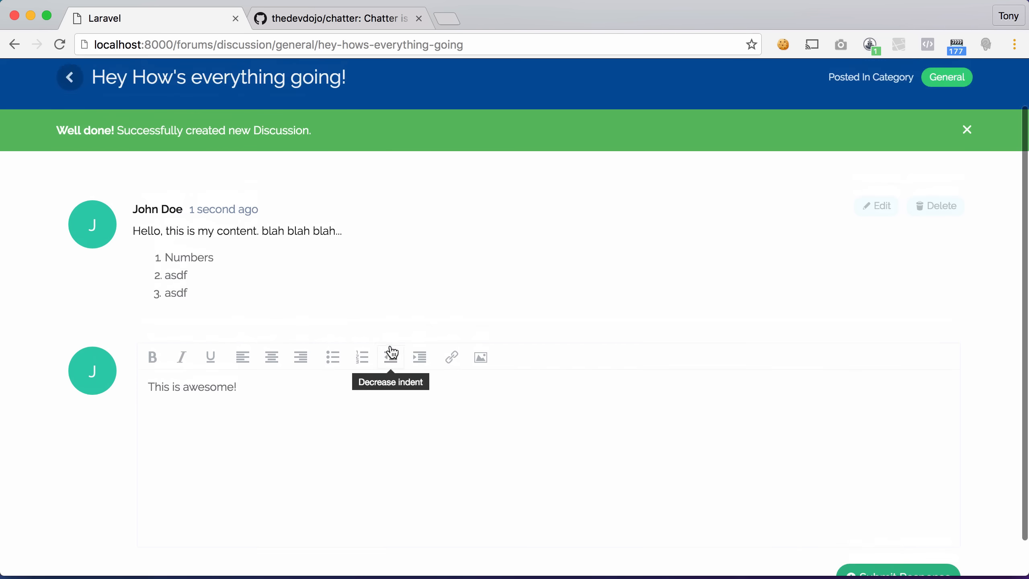
pyautogui.click(900, 486)
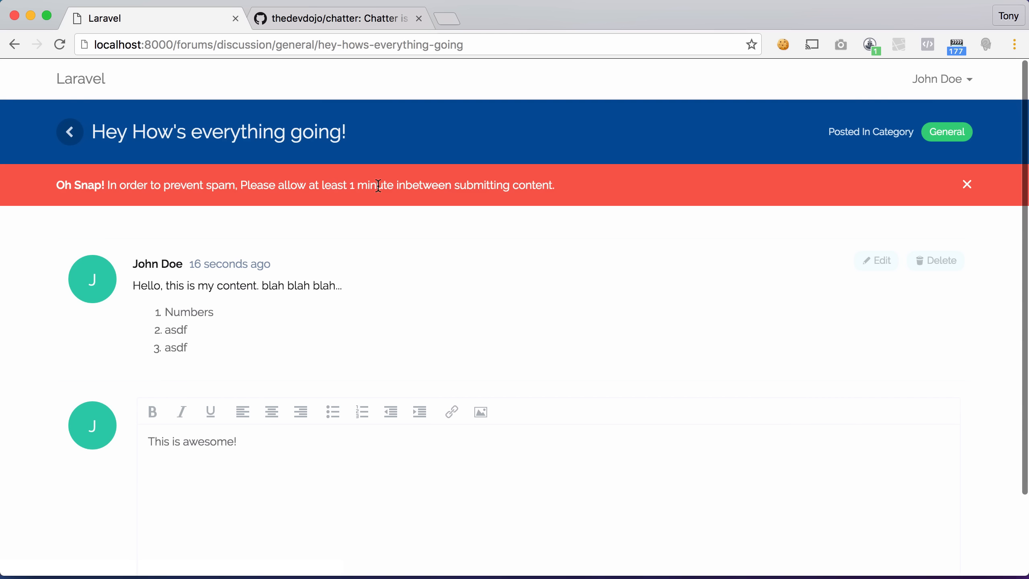
pyautogui.moveTo(432, 187)
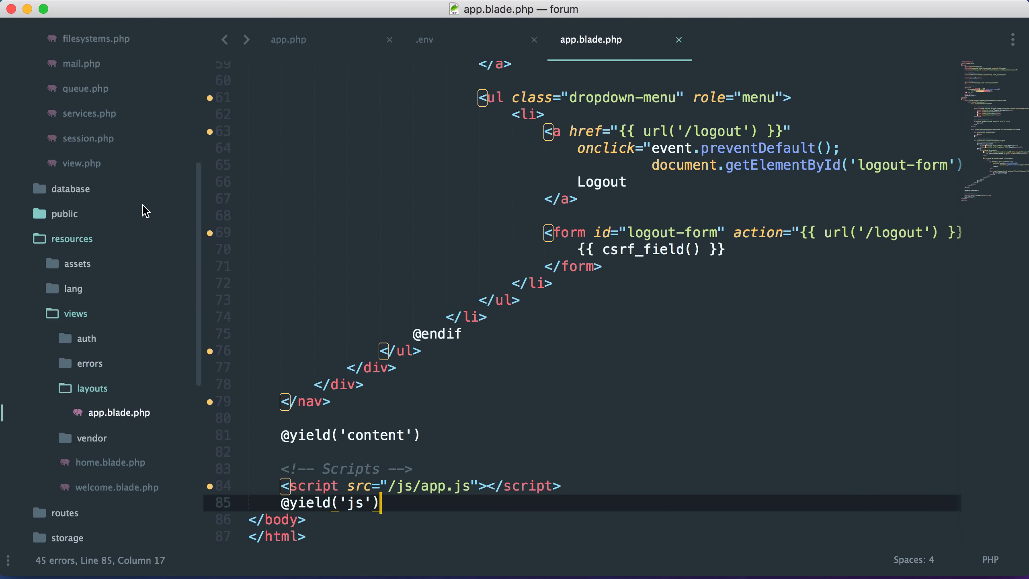
# - Open config/chatter.php, scroll to security, and select the limit_time_between_posts value
pyautogui.click(87, 262)
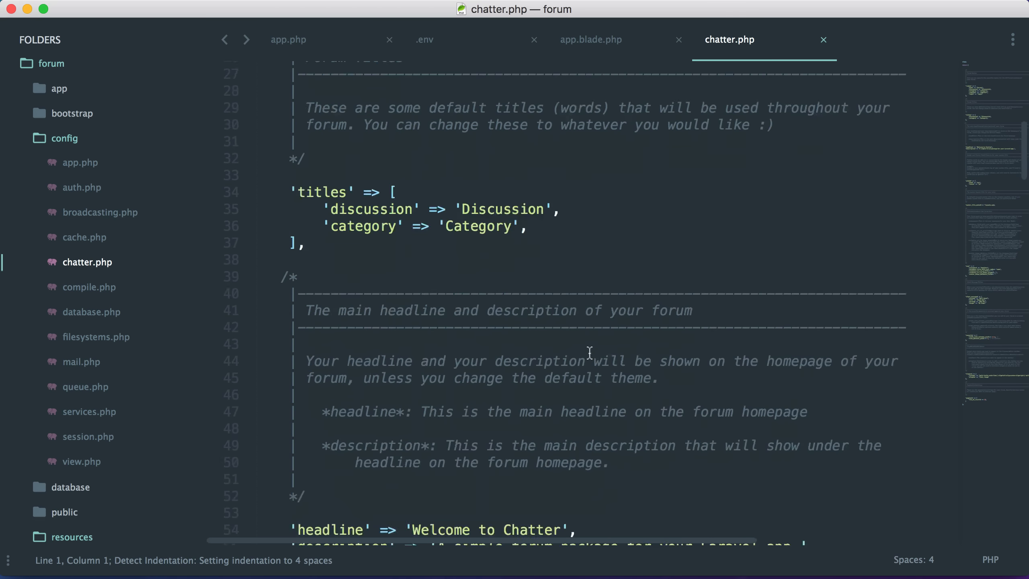
pyautogui.scroll(-3)
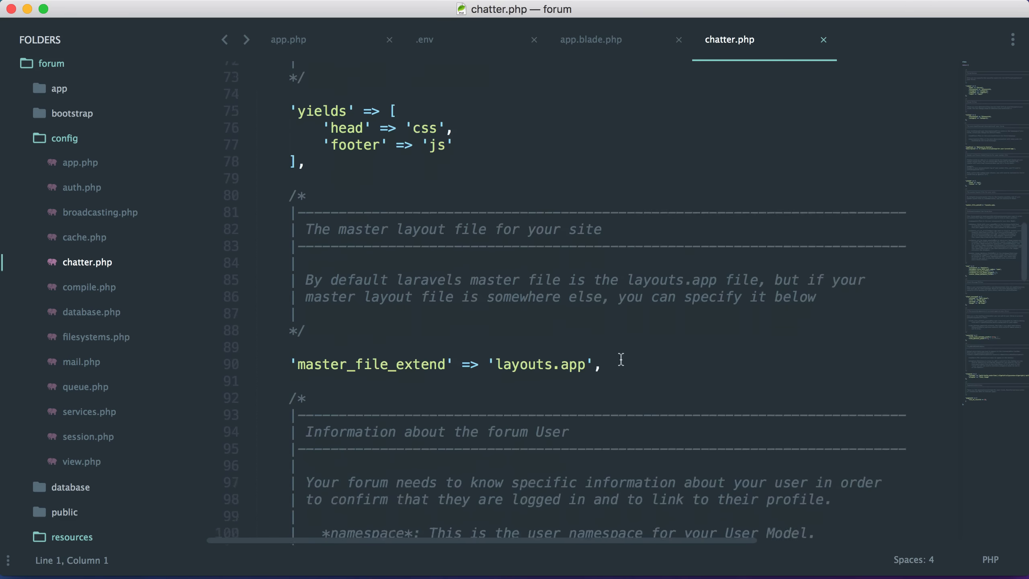
pyautogui.scroll(-3)
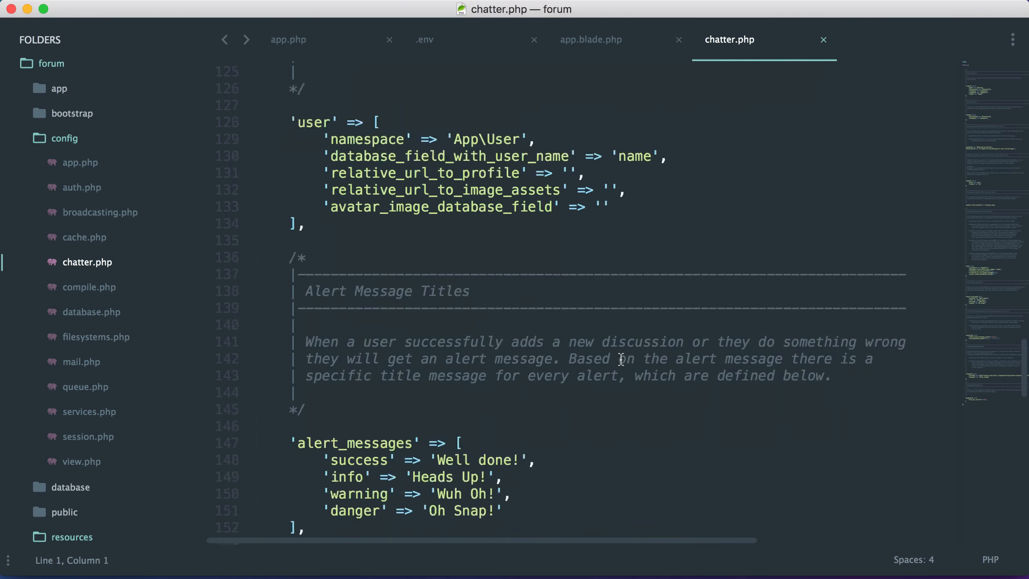
pyautogui.scroll(-3)
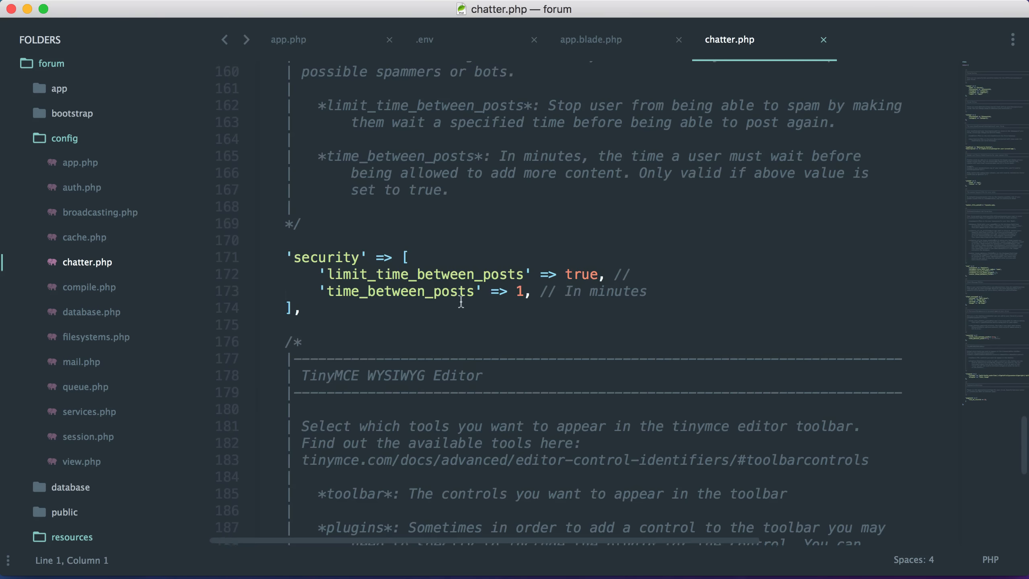
pyautogui.doubleClick(582, 304)
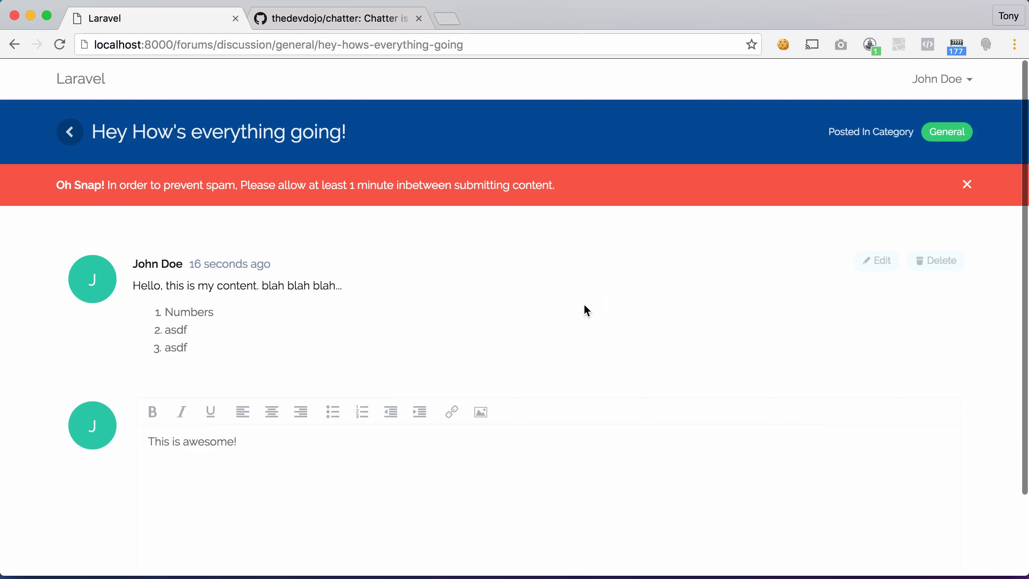
# - Resubmit the 'This is awesome!' reply and type 'asdfasdfsadf' as a further response
pyautogui.scroll(-3)
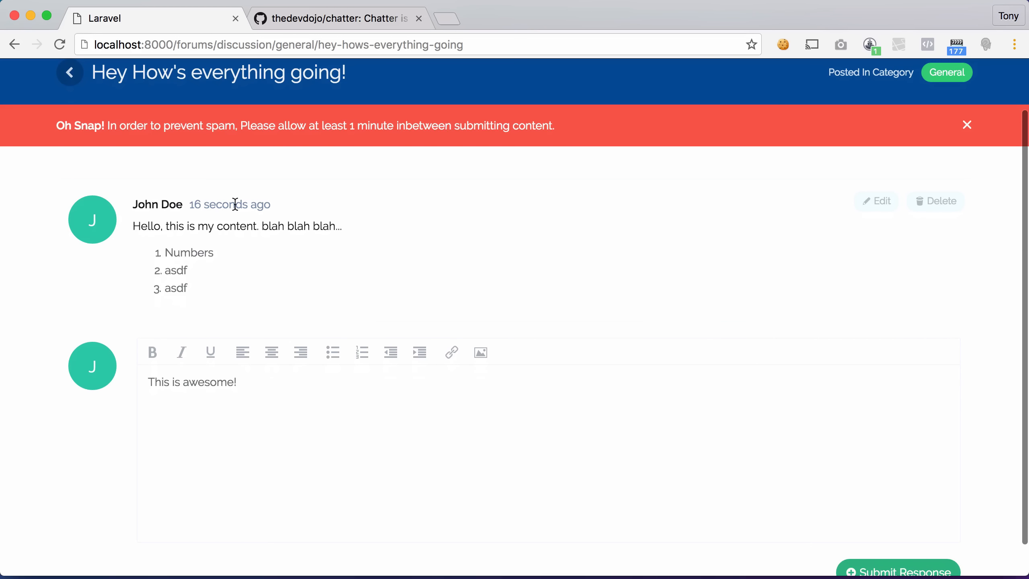
pyautogui.scroll(-3)
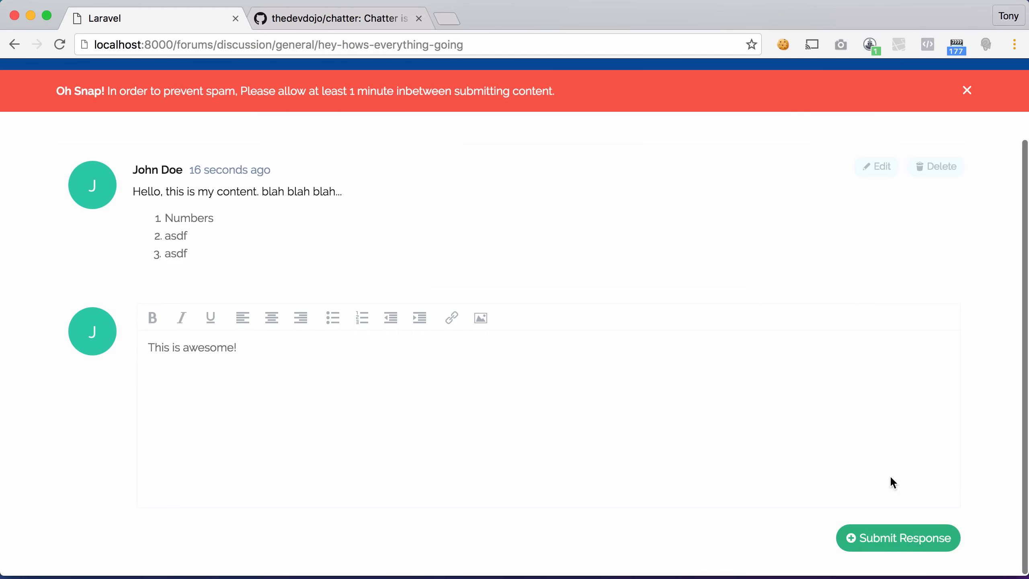
pyautogui.click(897, 537)
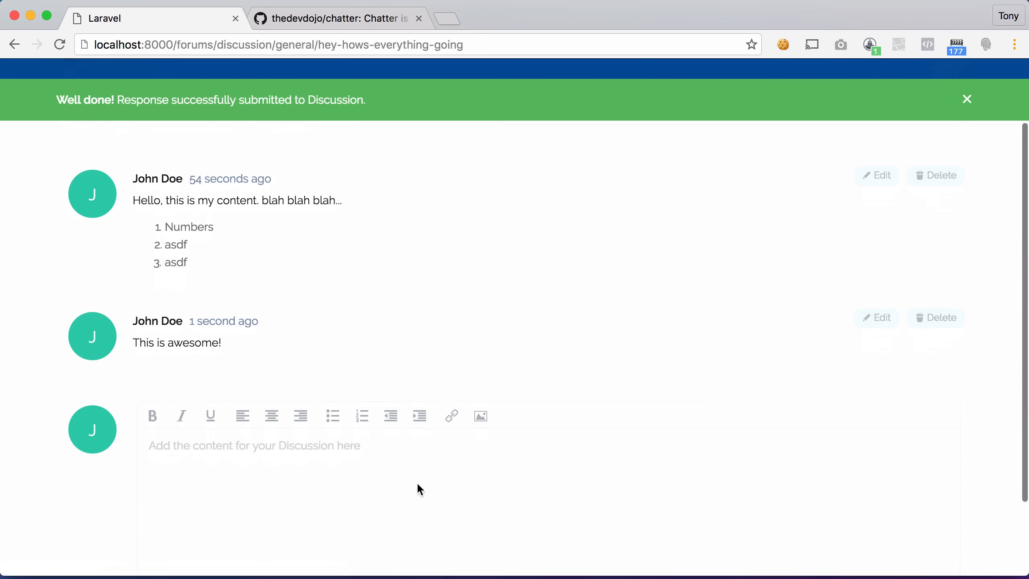
pyautogui.write('asdfasdfsadf')
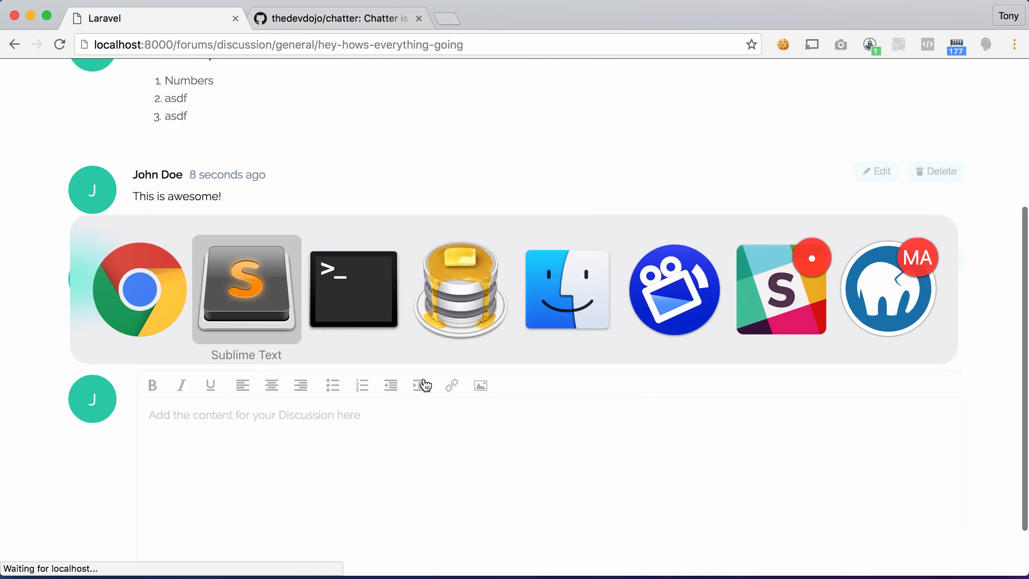
# - Replace false with true for limit_time_between_posts in chatter.php
pyautogui.click(246, 288)
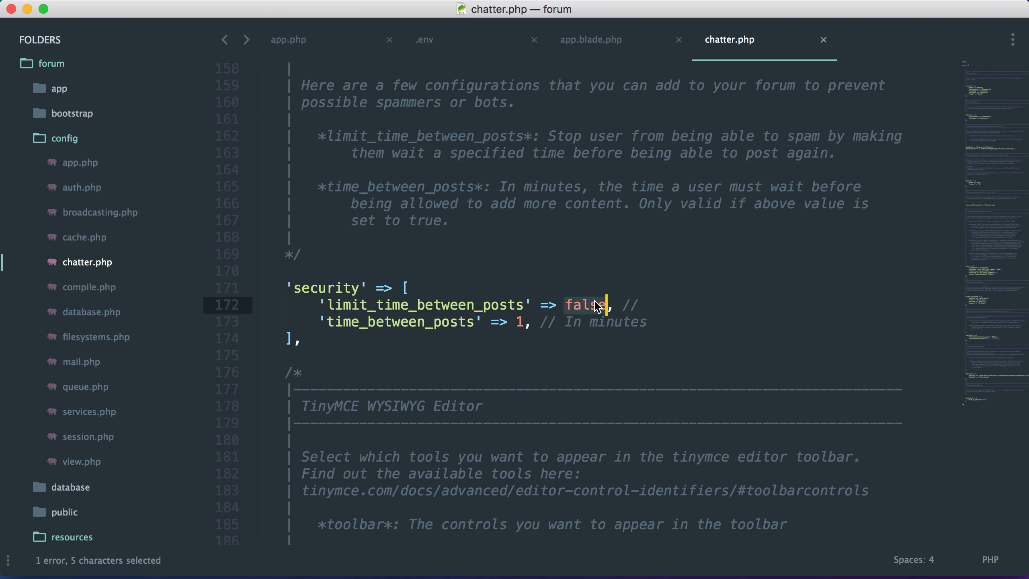
pyautogui.write('tru')
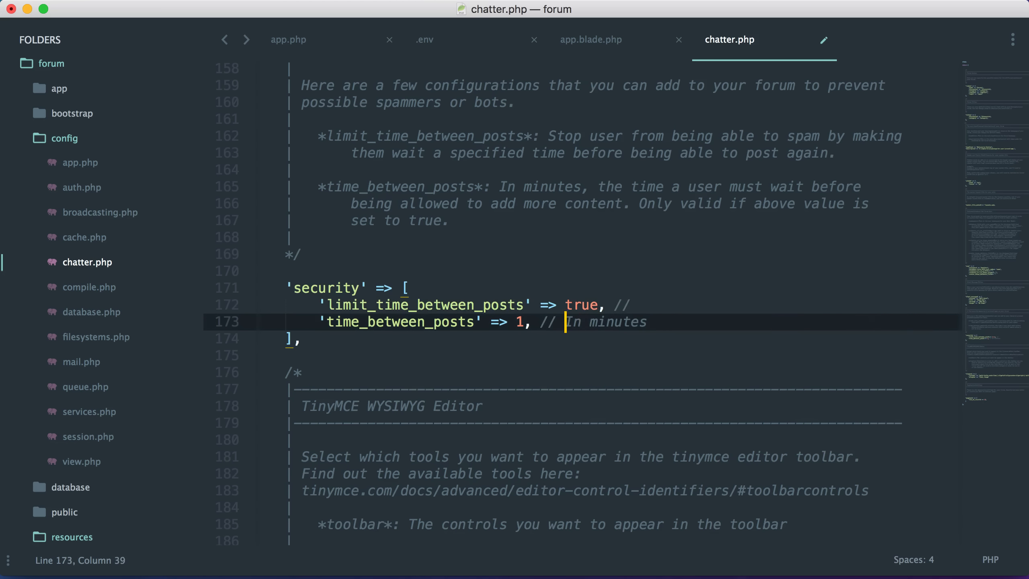
pyautogui.click(524, 322)
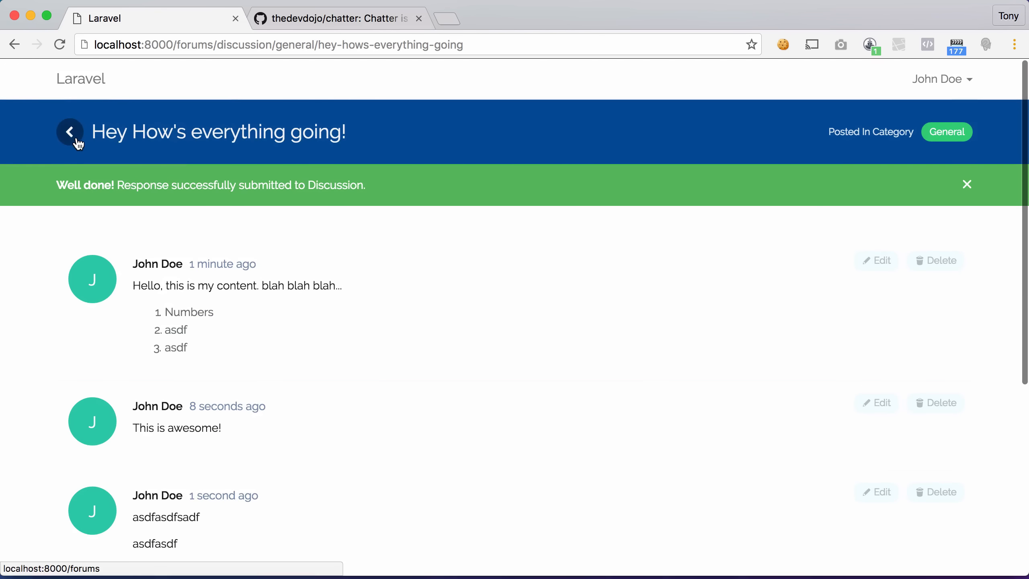
# - Reopen the discussion, start and cancel an edit of 'This is awesome!', then return to the list
pyautogui.click(70, 131)
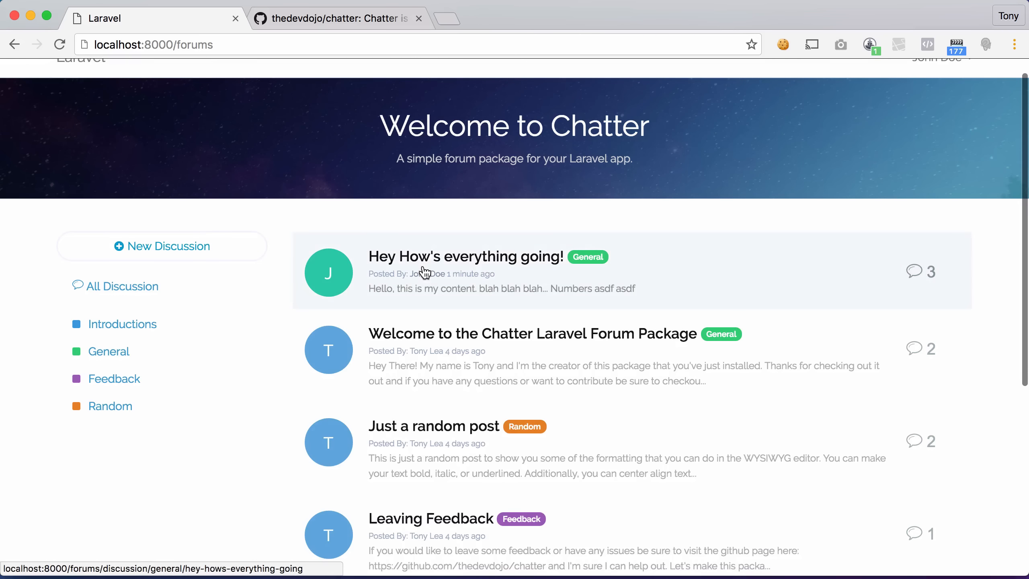
pyautogui.click(464, 256)
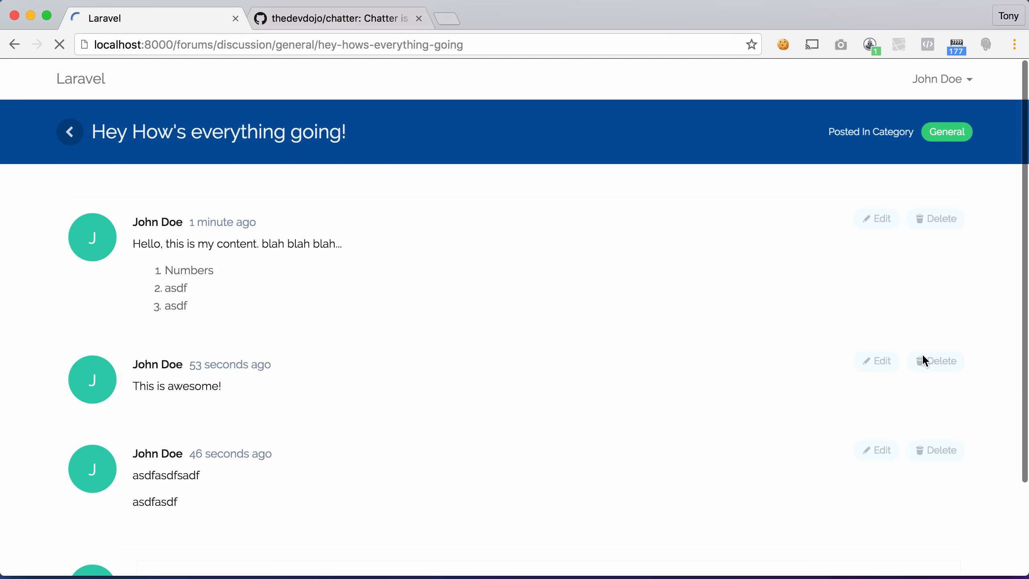
pyautogui.click(935, 360)
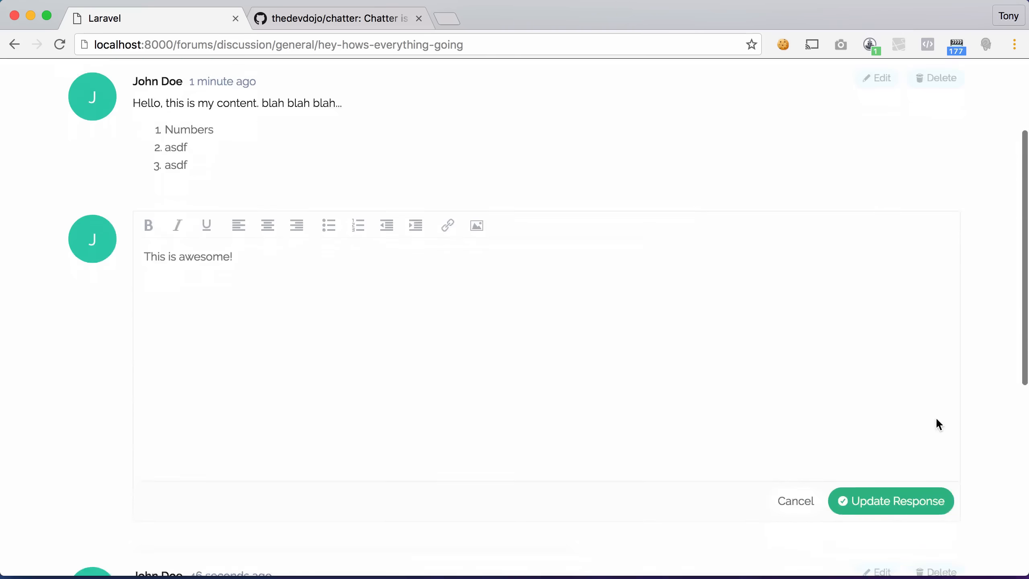
pyautogui.click(890, 501)
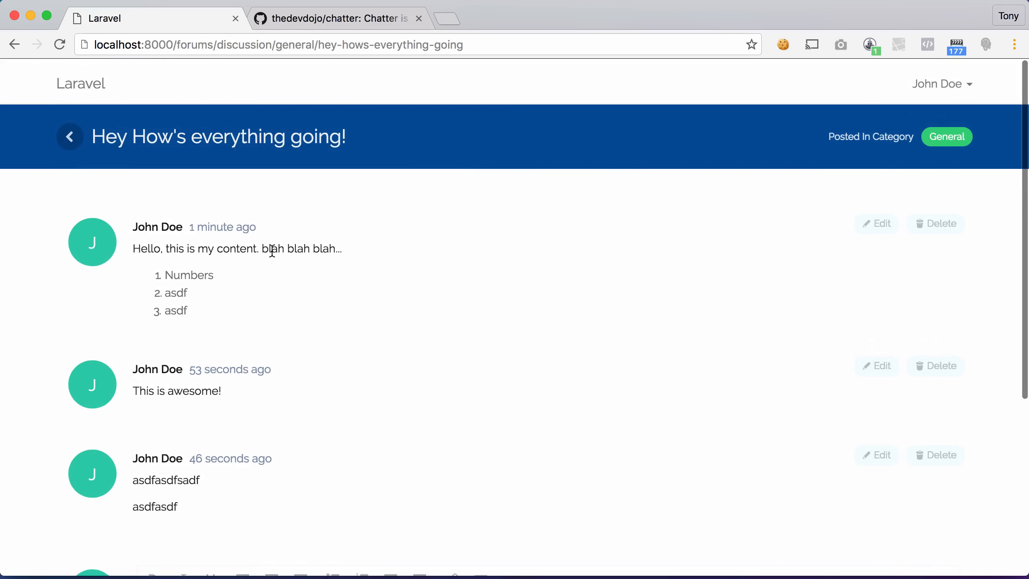
pyautogui.click(69, 136)
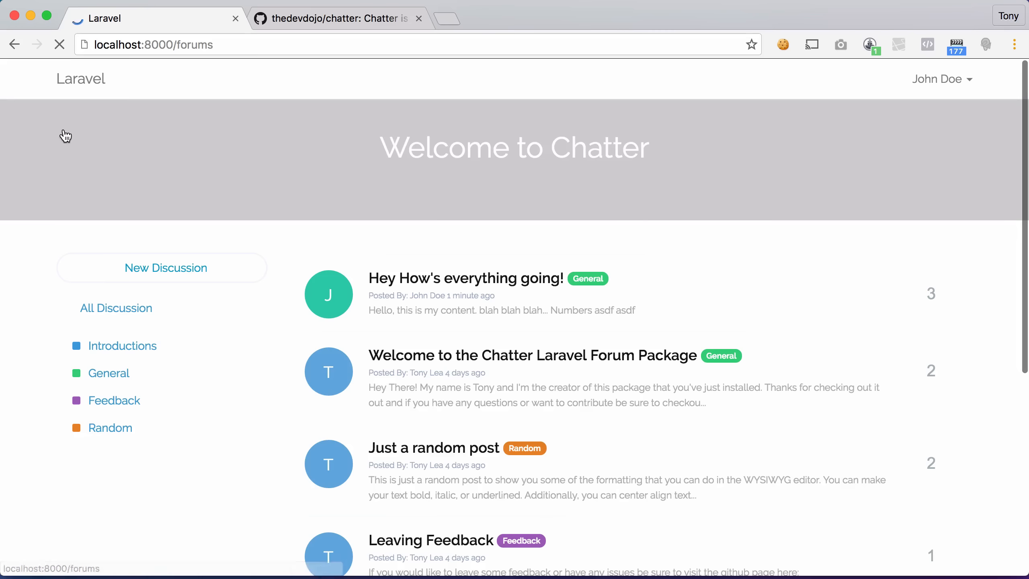